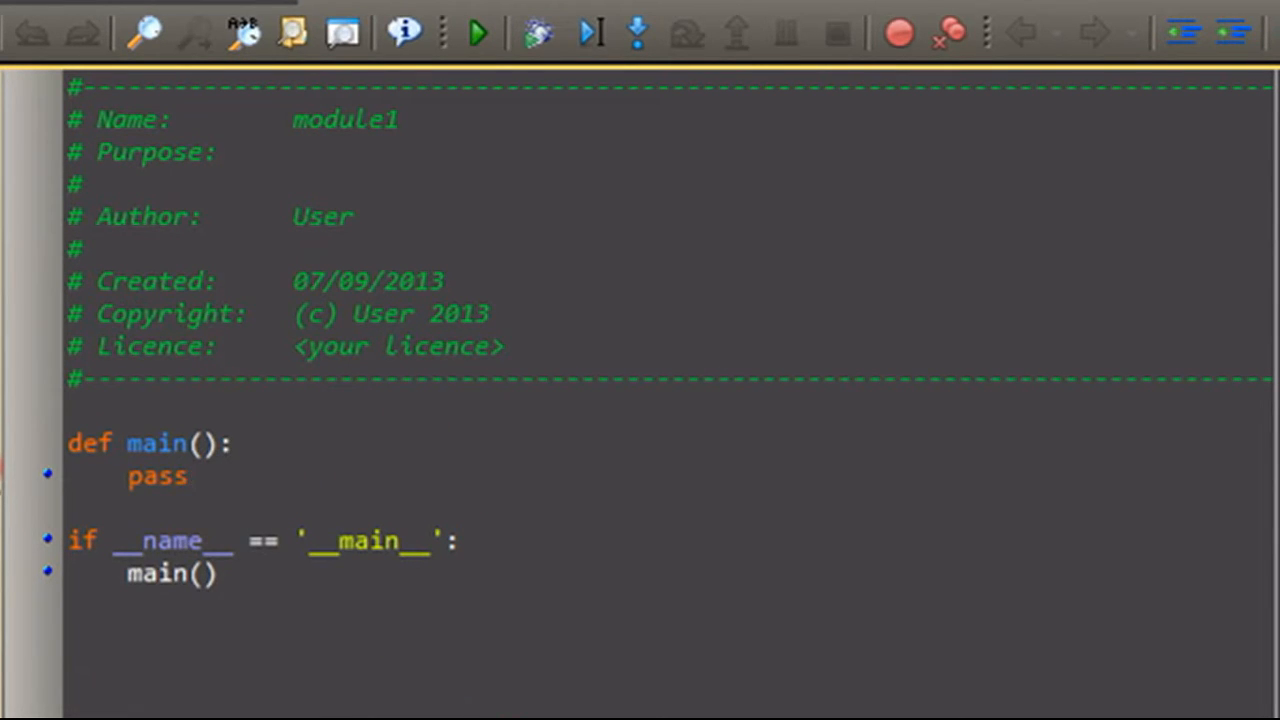
Step: Delete pass from main(), try junk text and pass again, then start typing 'u' for a new statement
click(184, 476)
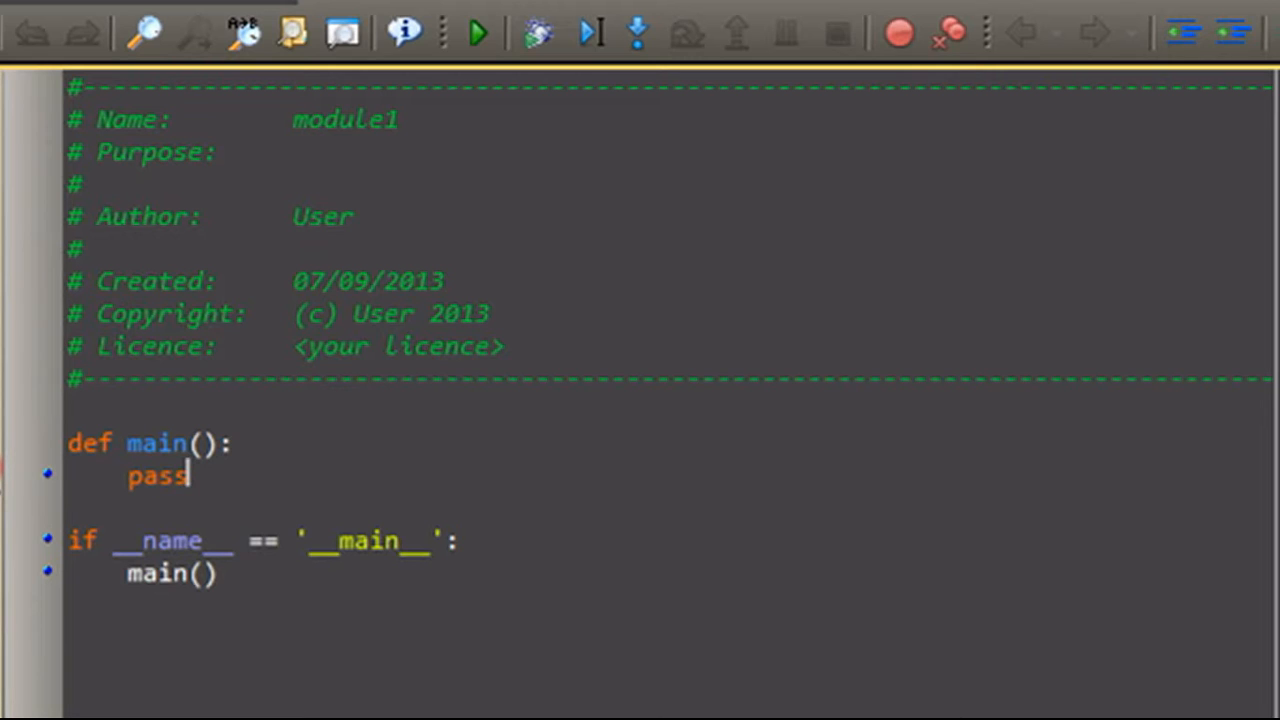
key(BackSpace)
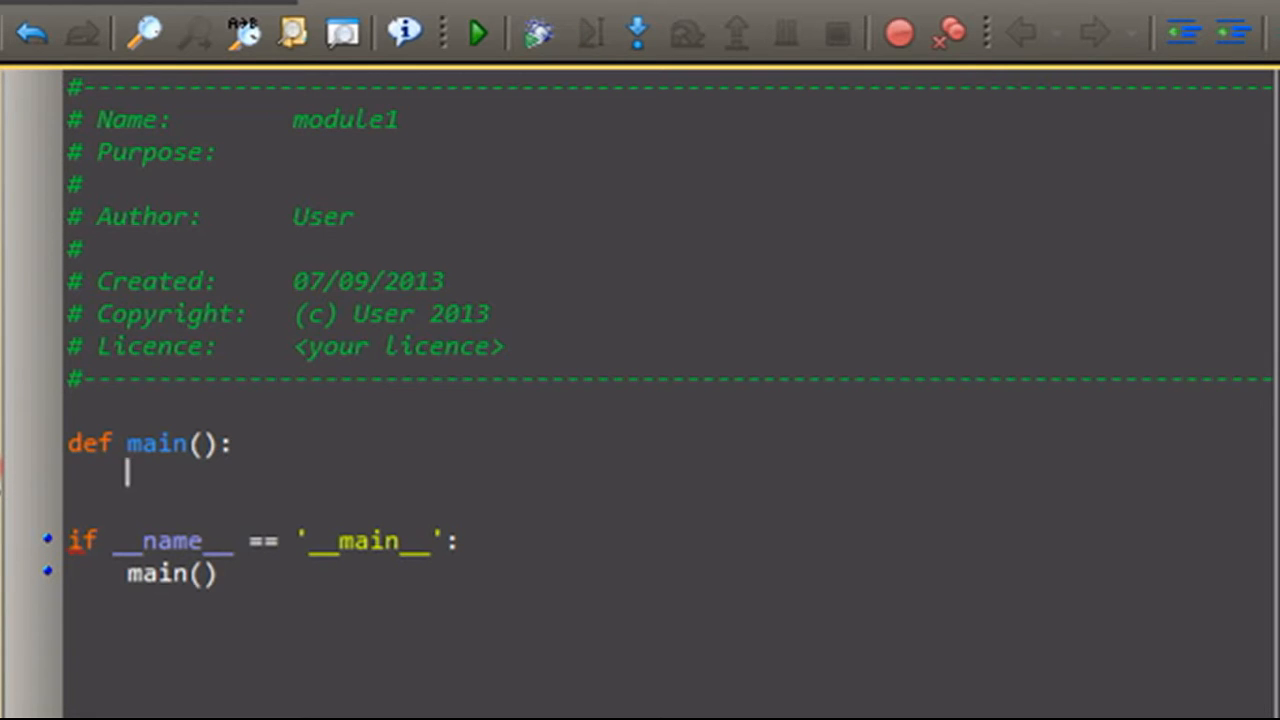
text(adgagag)
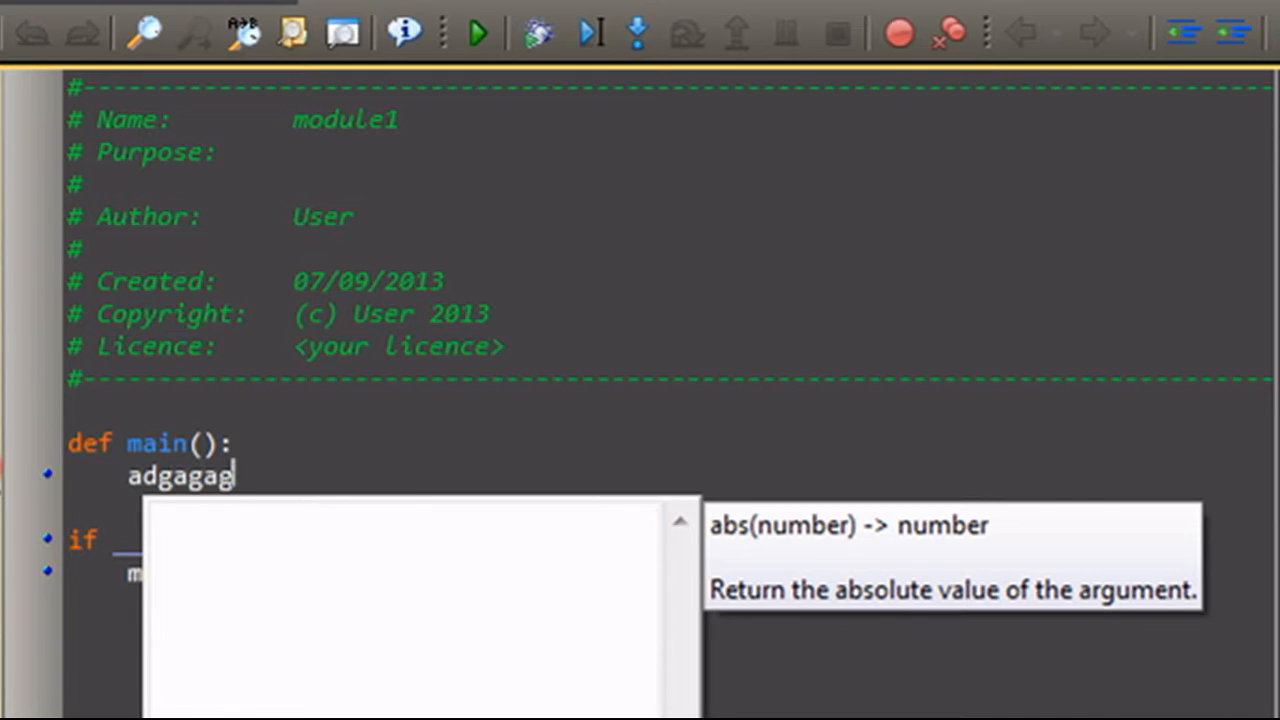
double_click(180, 476)
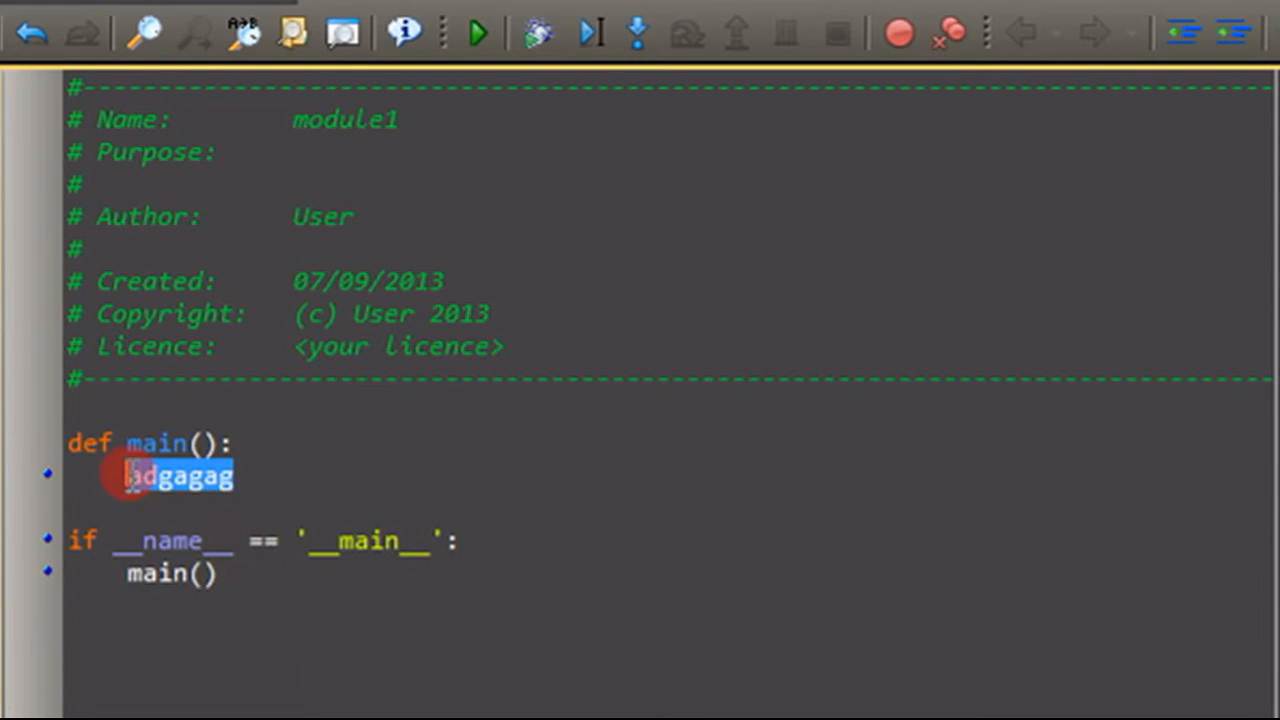
text(pass)
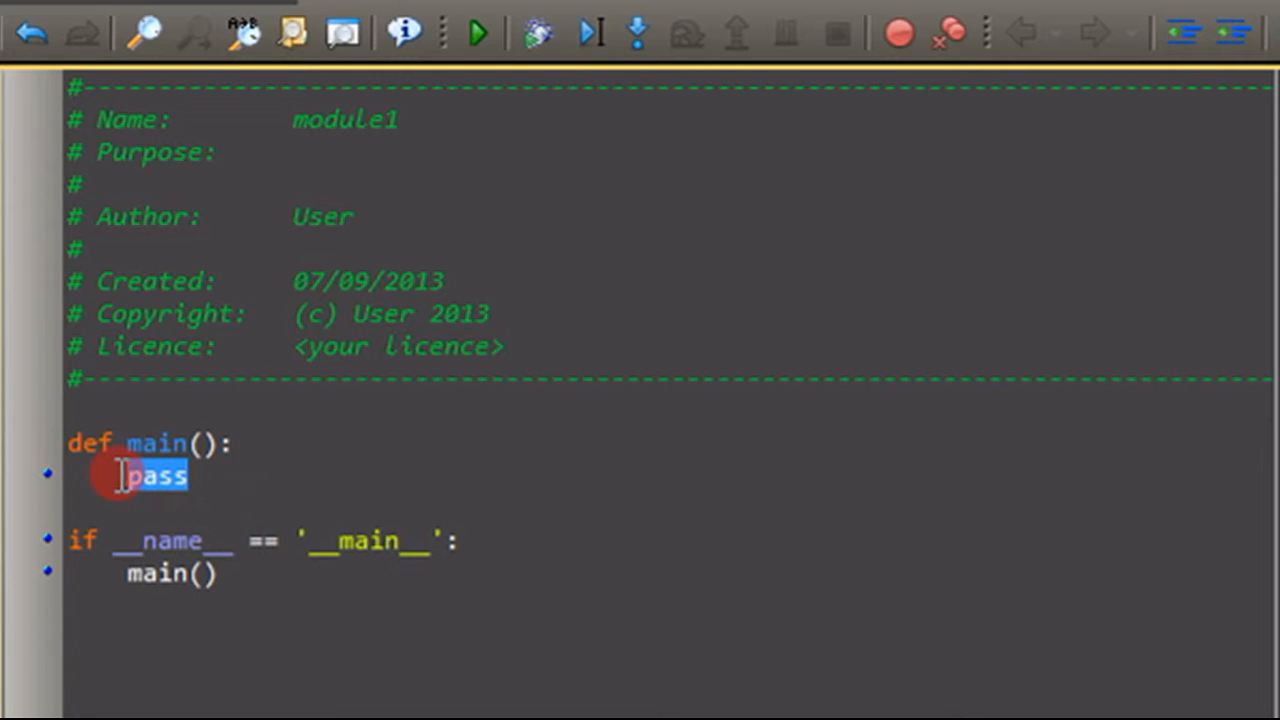
text(af)
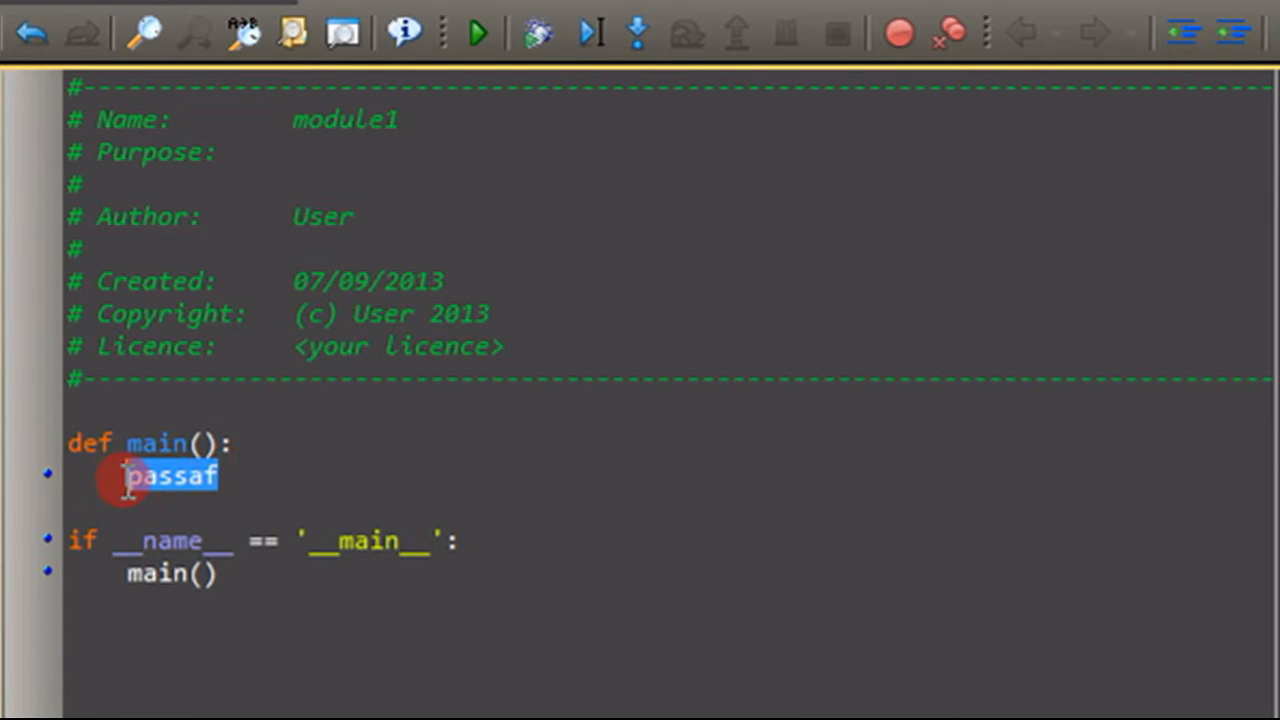
text(u)
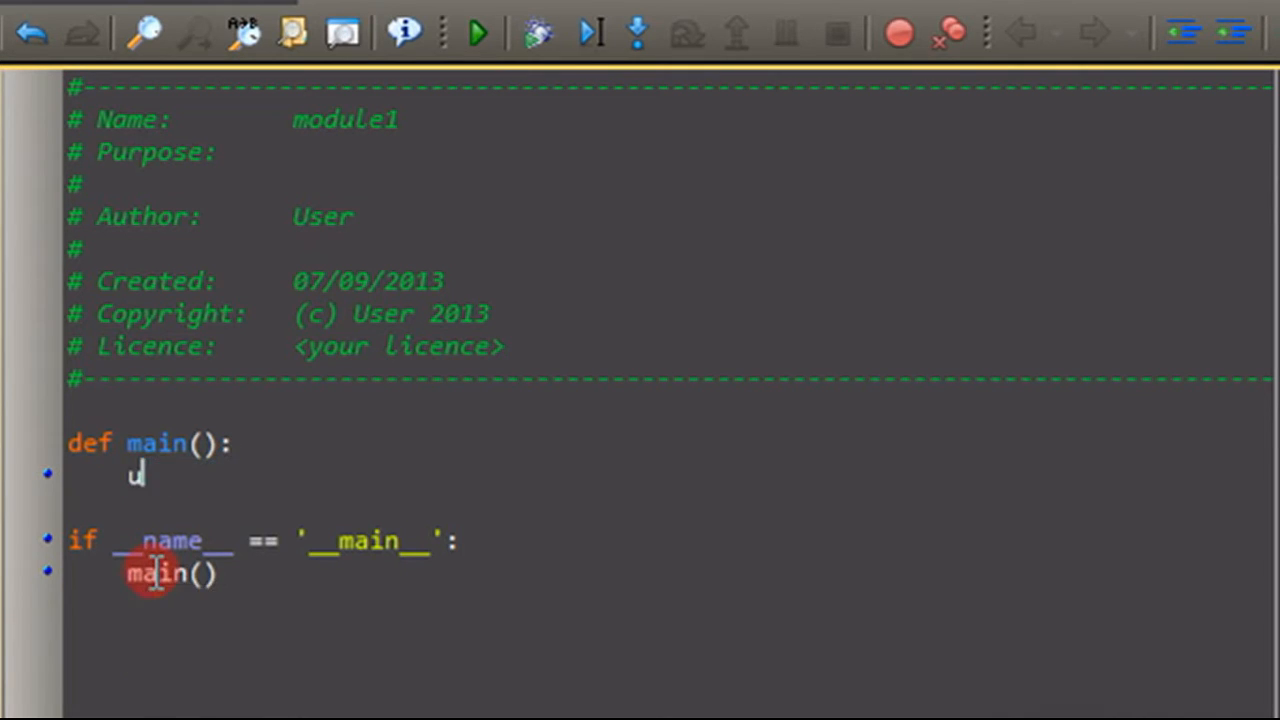
Step: Write username = "Hello" followed by print username as main()'s body
text(sername =)
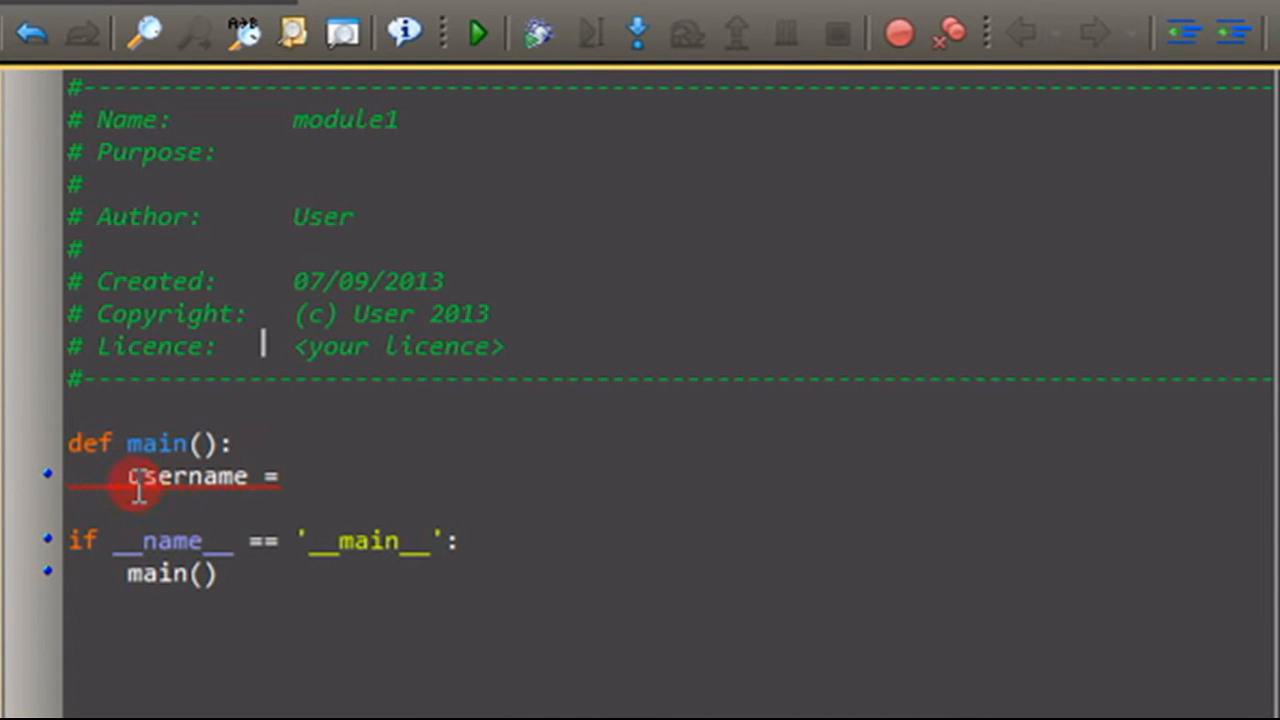
double_click(188, 476)
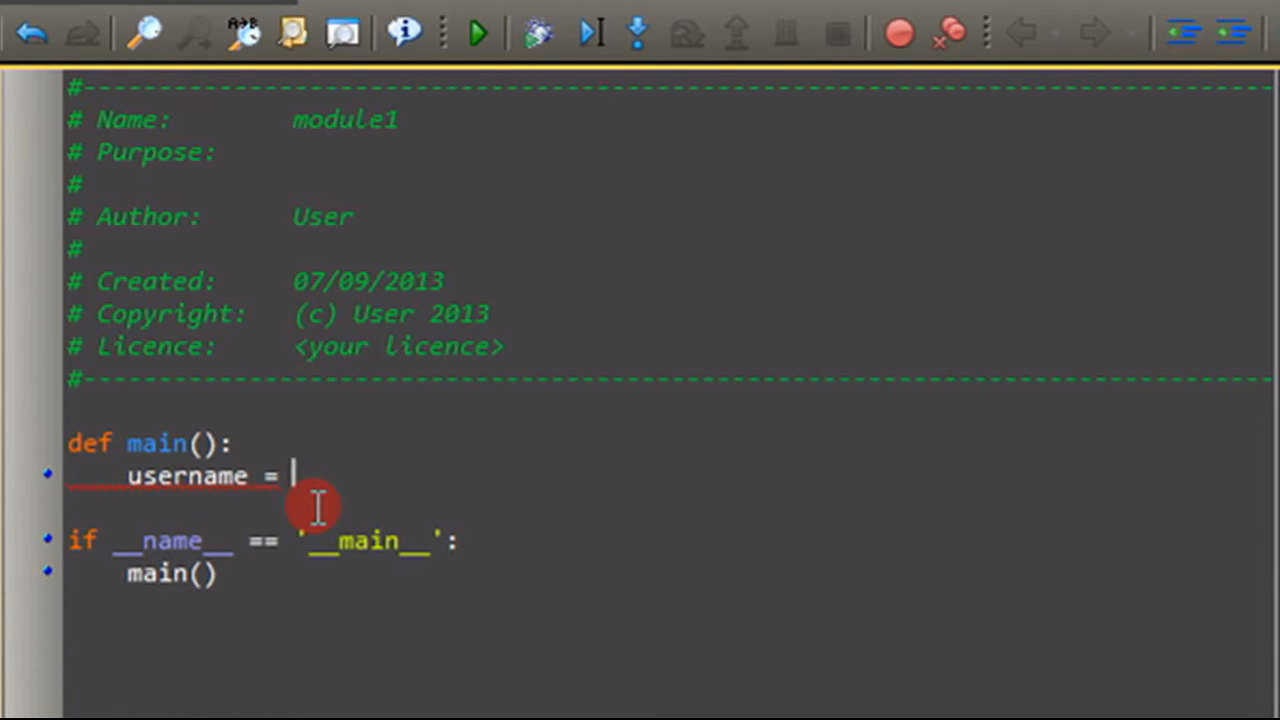
text("Hello")
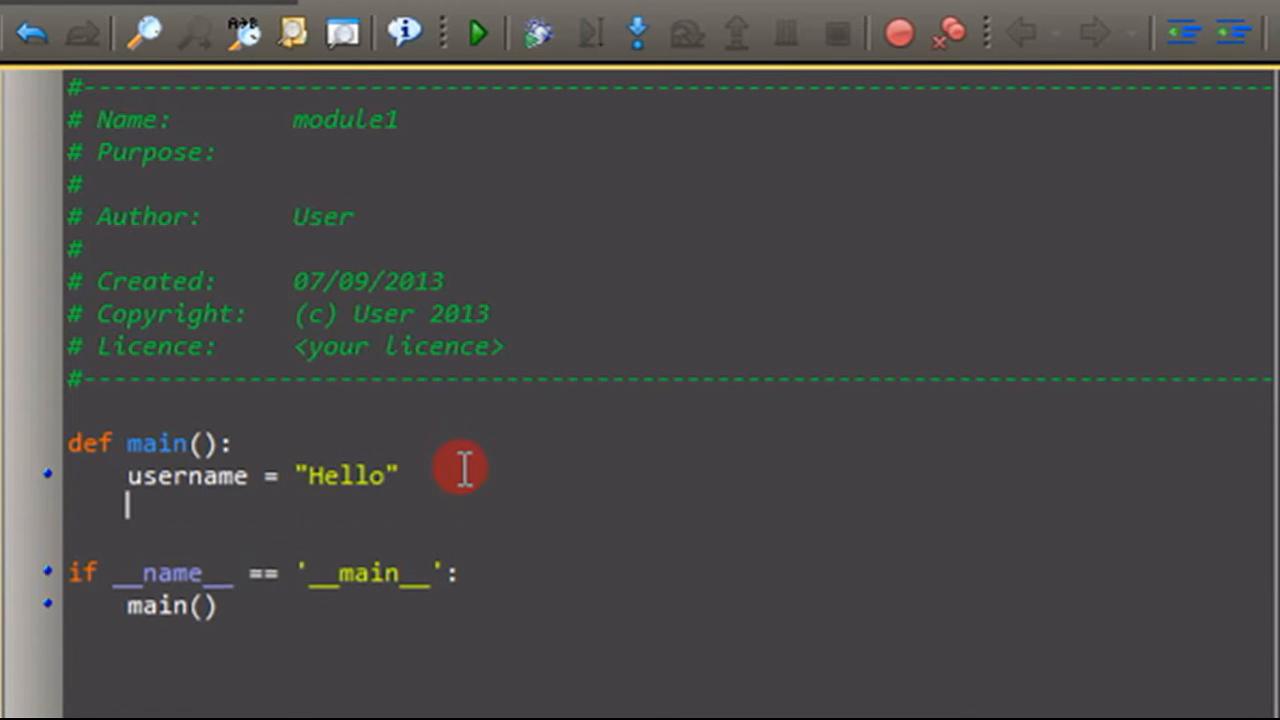
text(print)
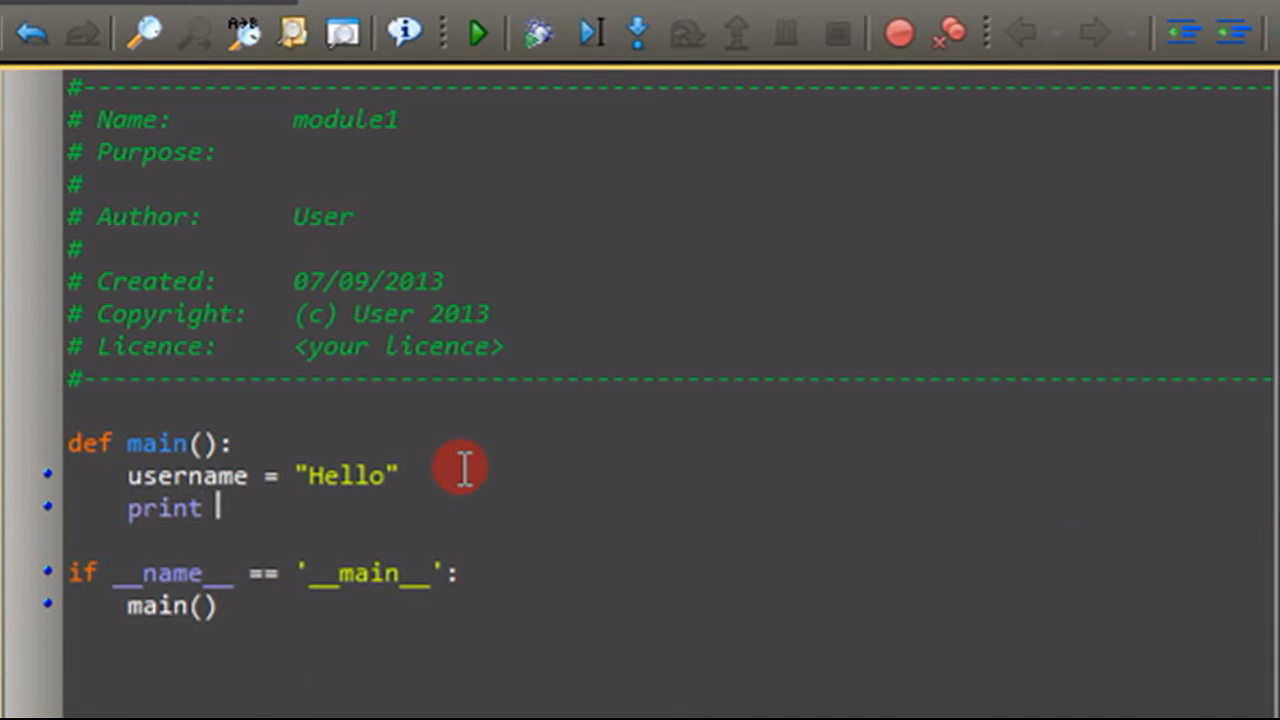
text(")
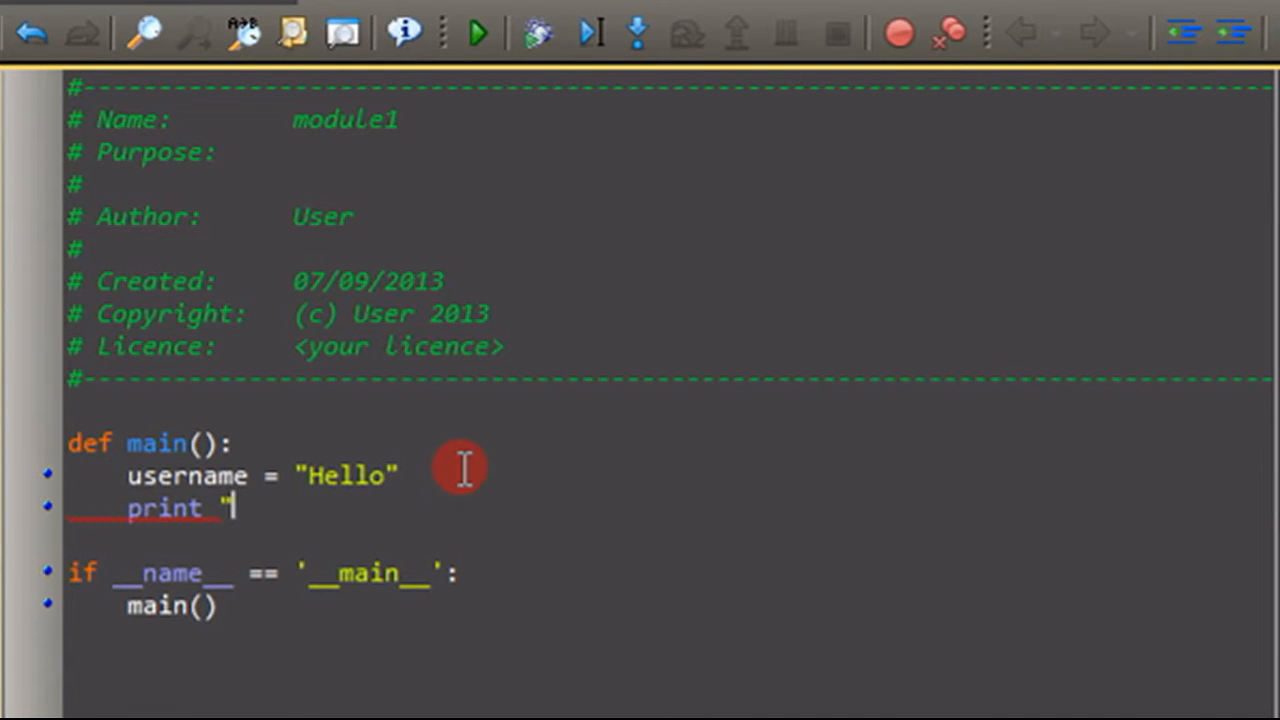
key(BackSpace)
text(username)
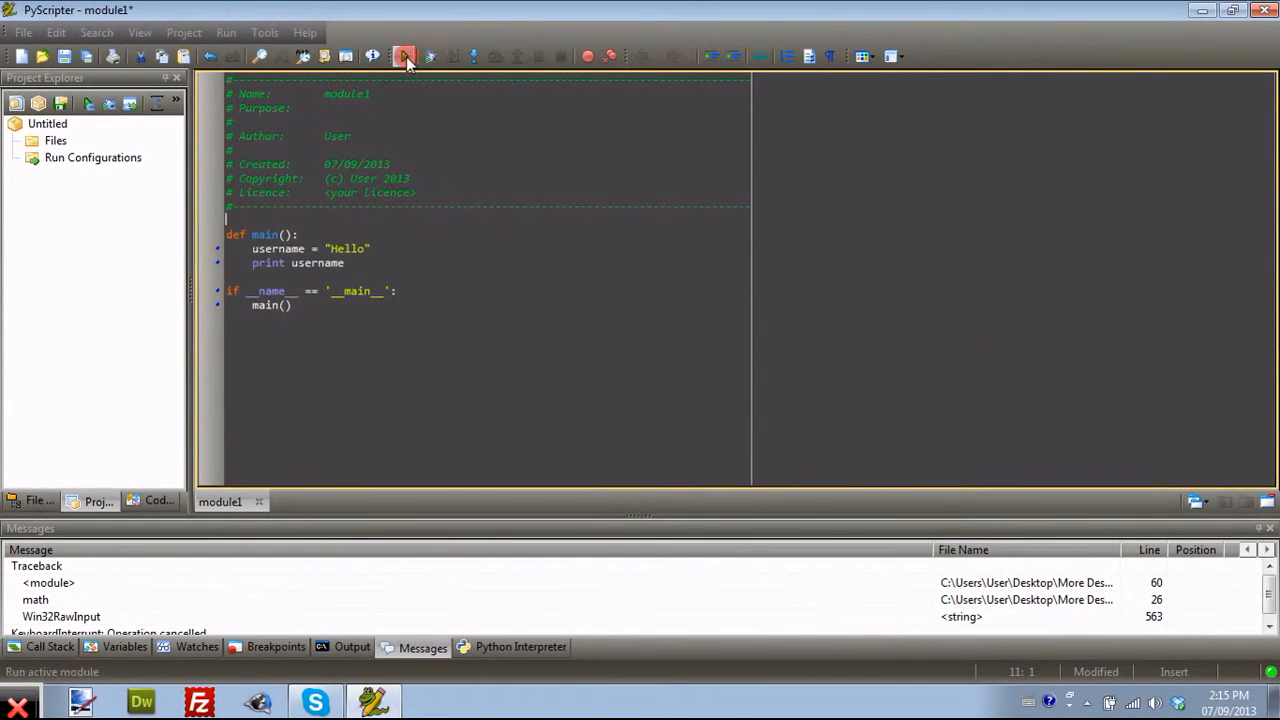
Step: Run the script from the toolbar before stripping "Hello" from the assignment
click(404, 56)
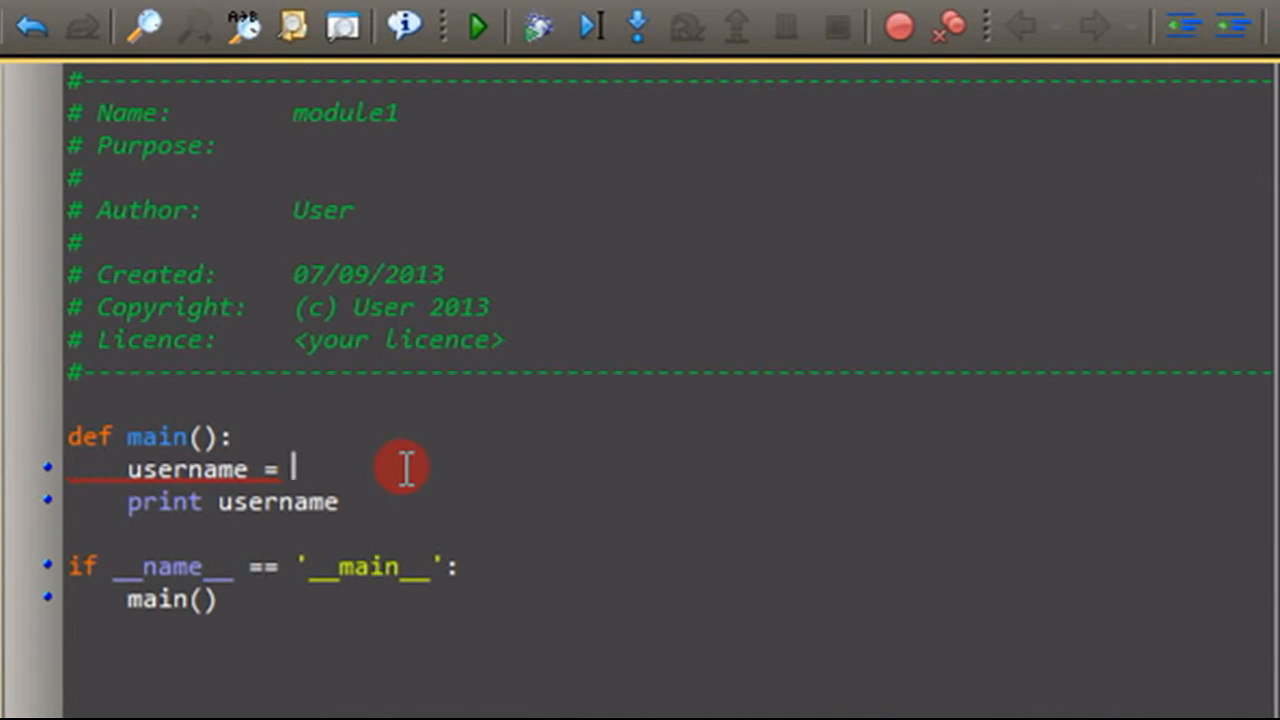
Step: Assign username = raw_input("What do you want your username to be? ") and select username on the print line
text(raw_in)
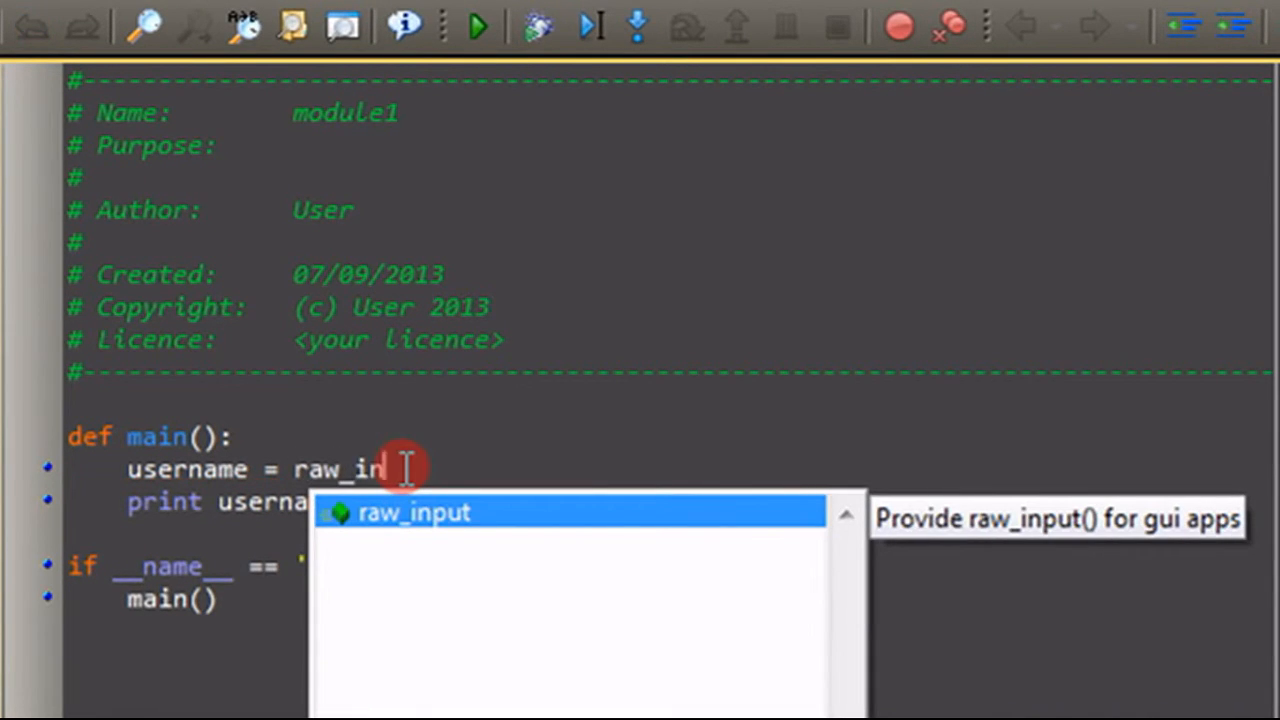
text(put()
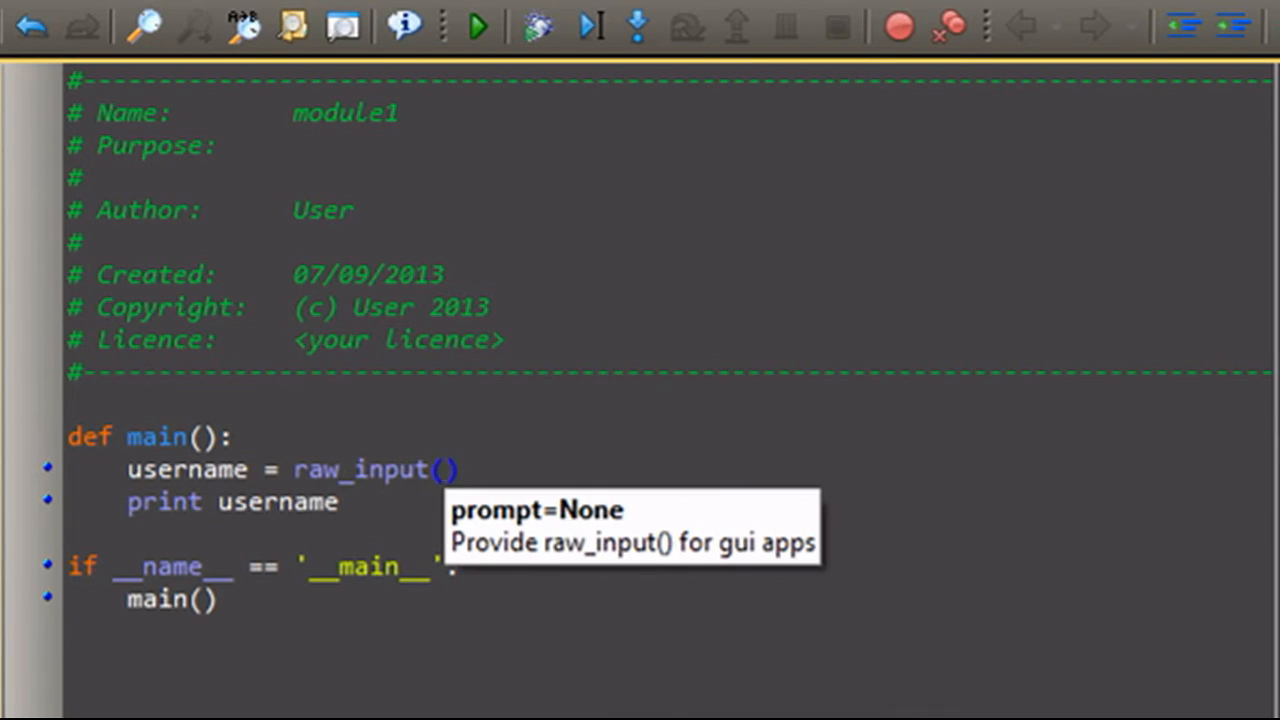
text("")
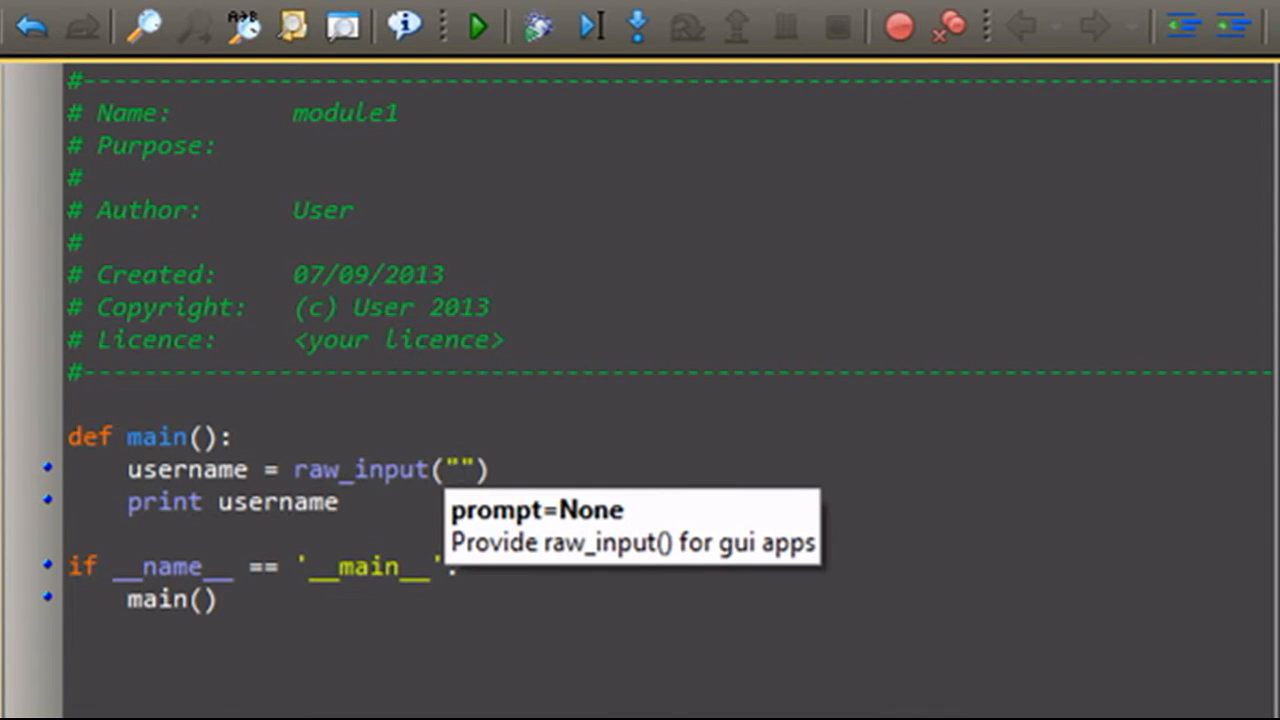
text(What do you want)
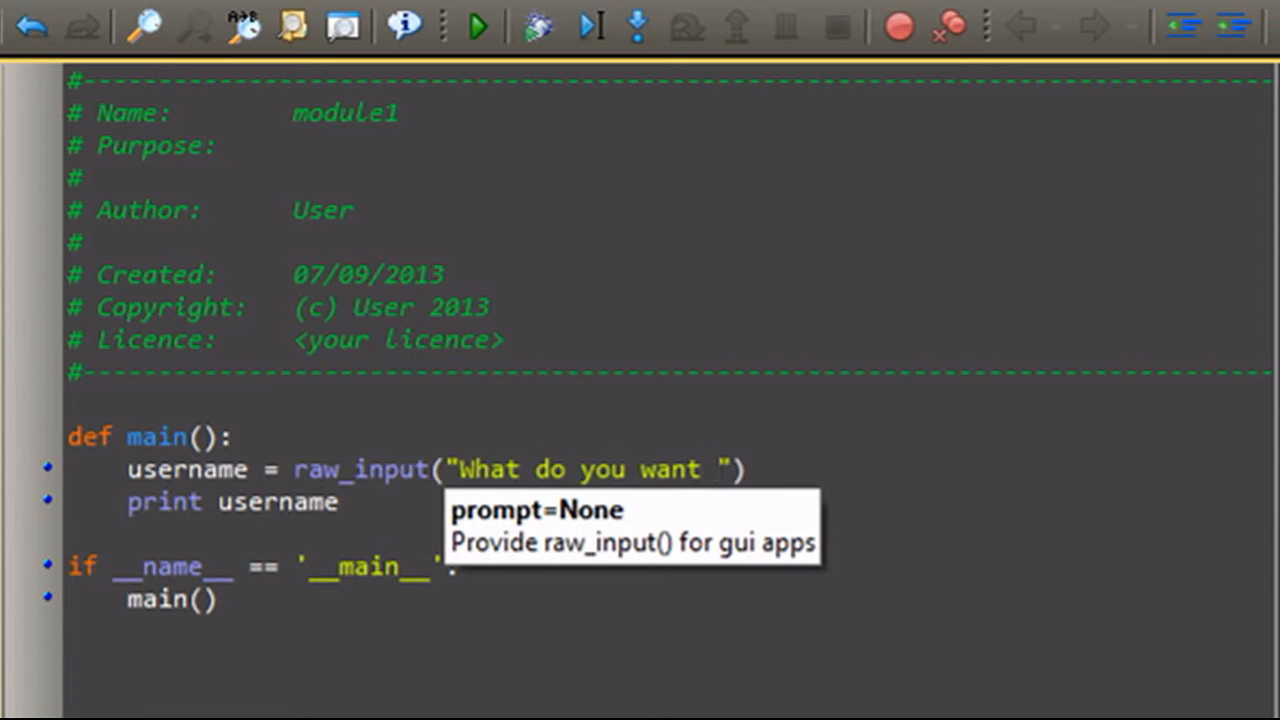
text(your username to be?)
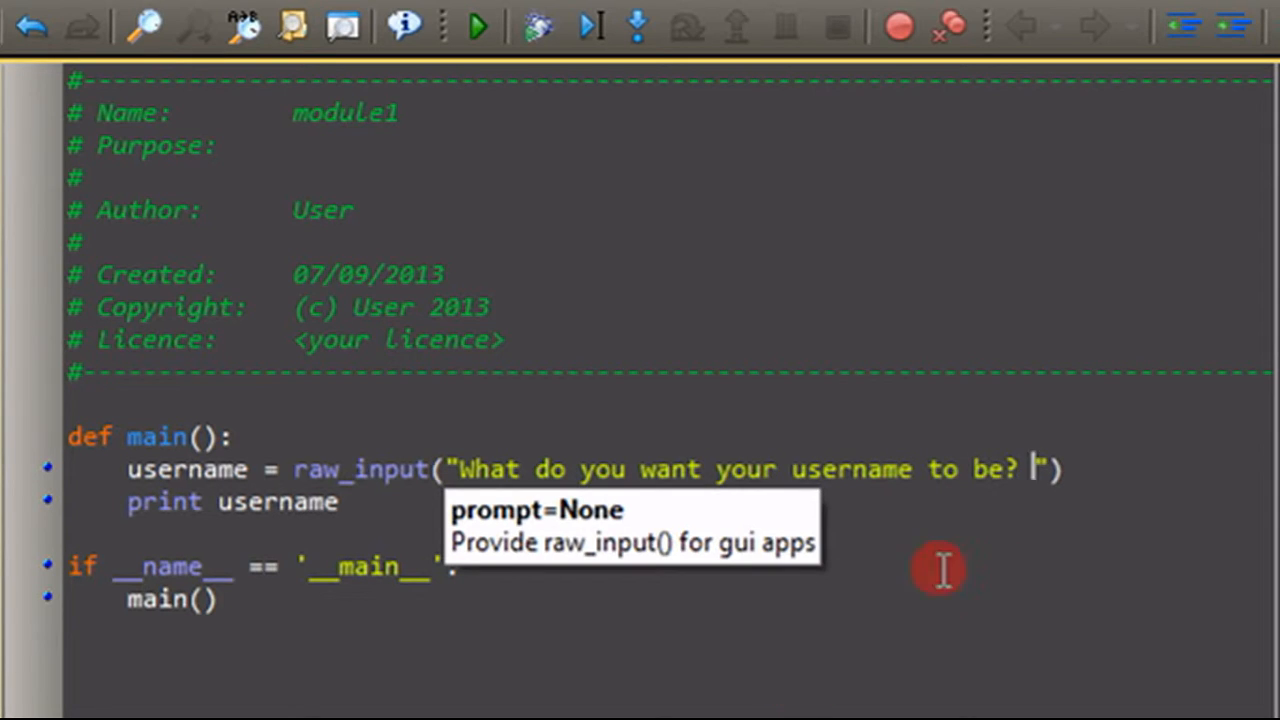
mouse_move(1040, 500)
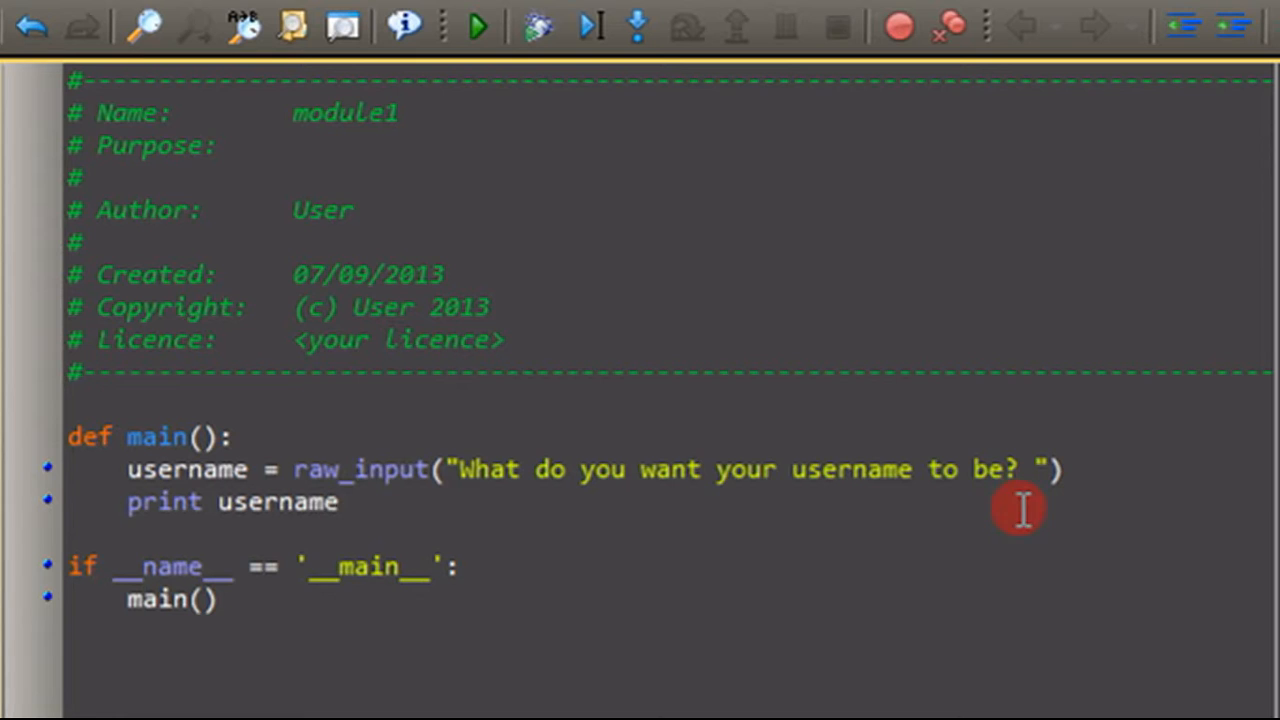
double_click(278, 502)
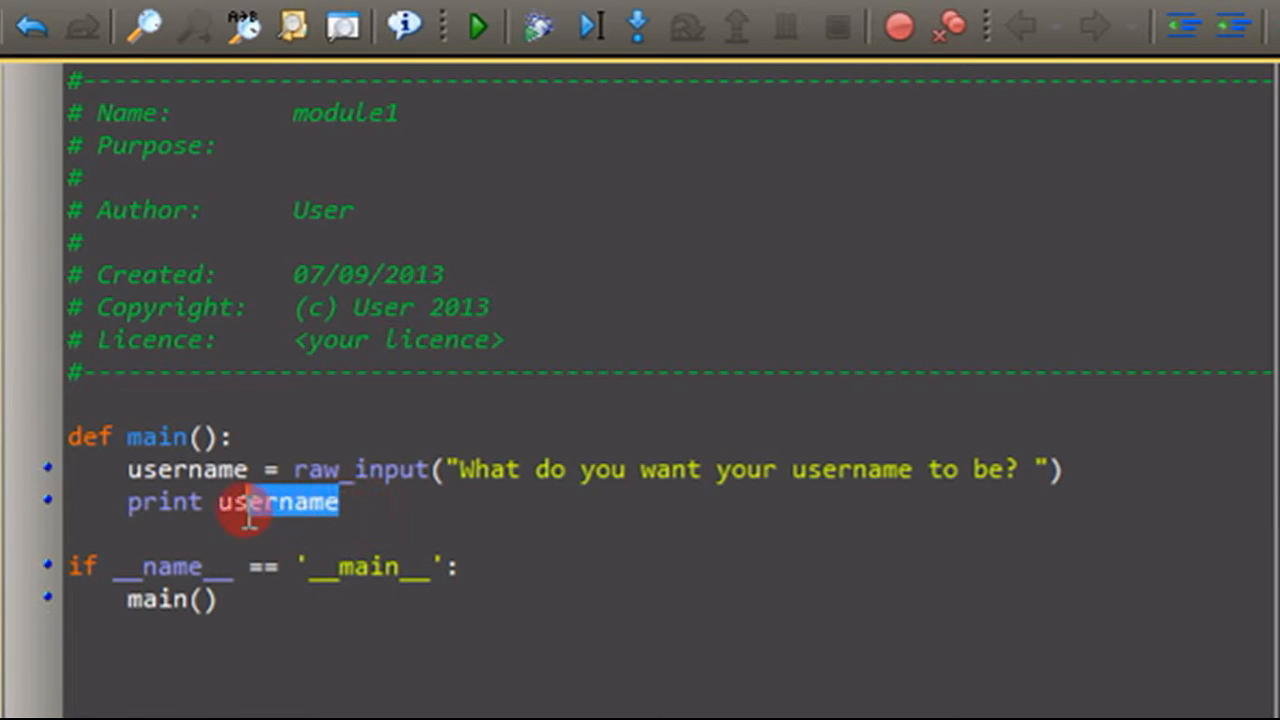
mouse_move(280, 502)
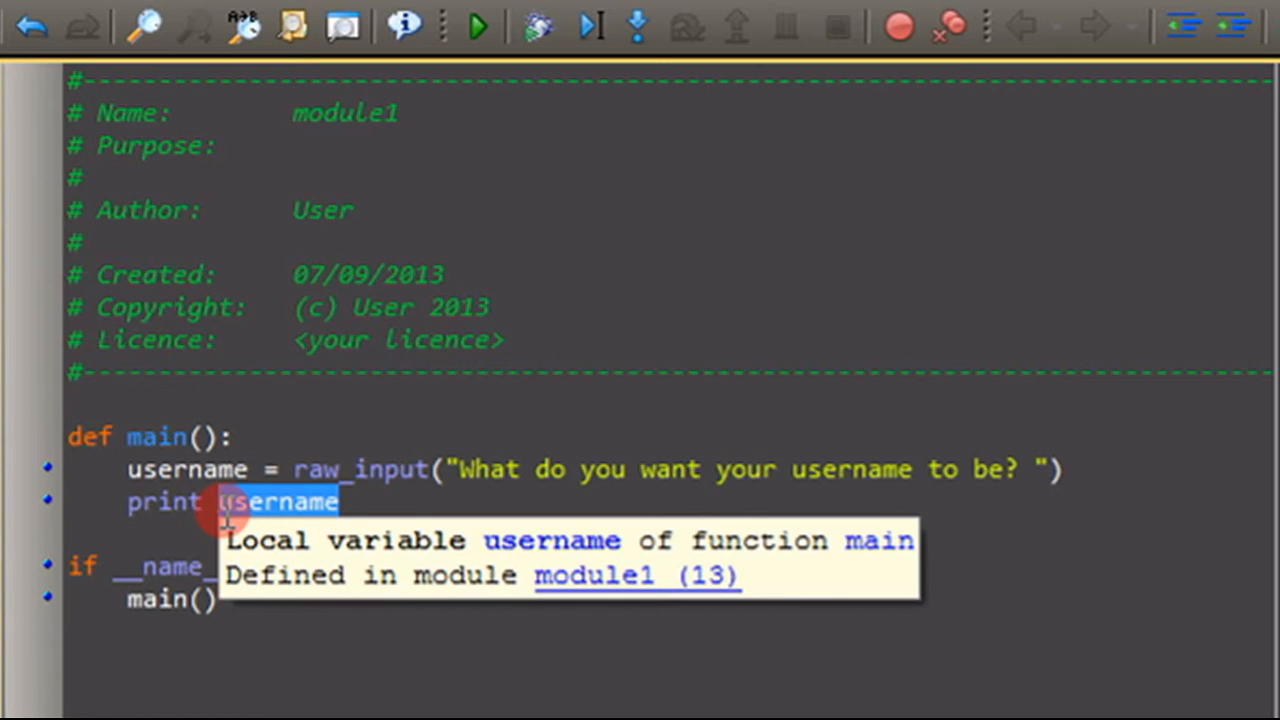
Step: Rewrite the print line as print "Hello, ", username, "!"
text(He)
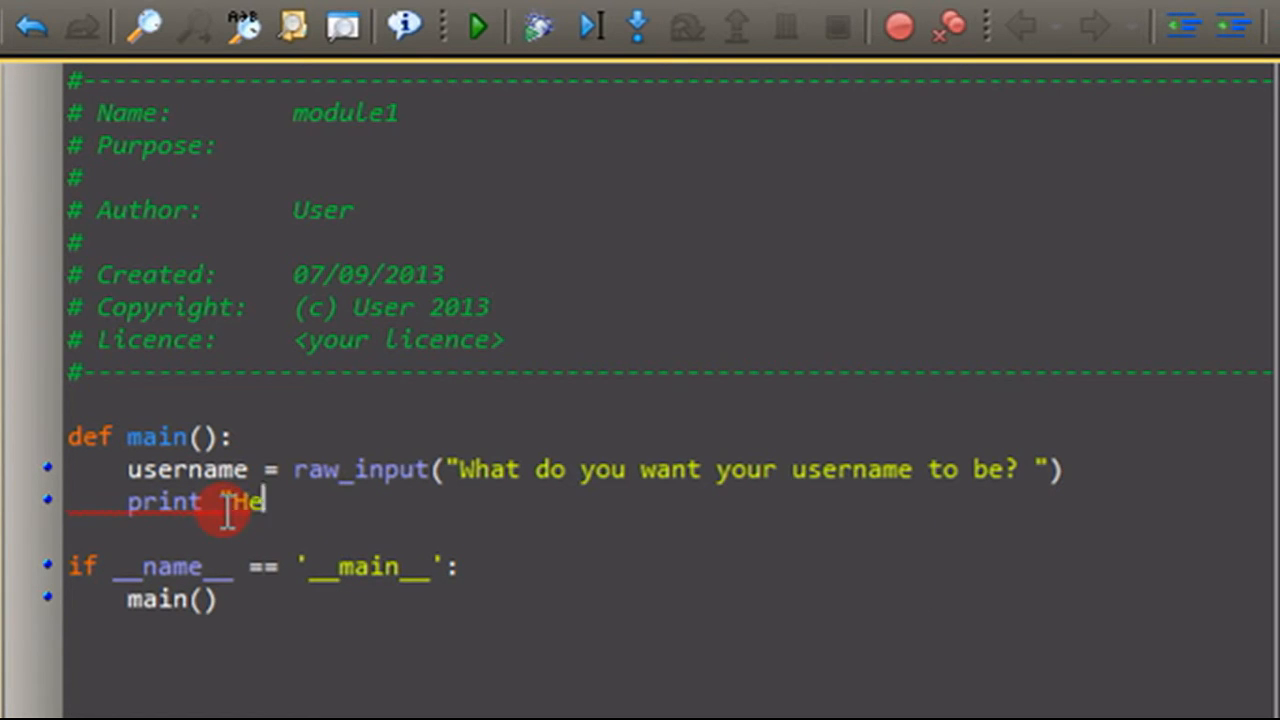
text(llo,)
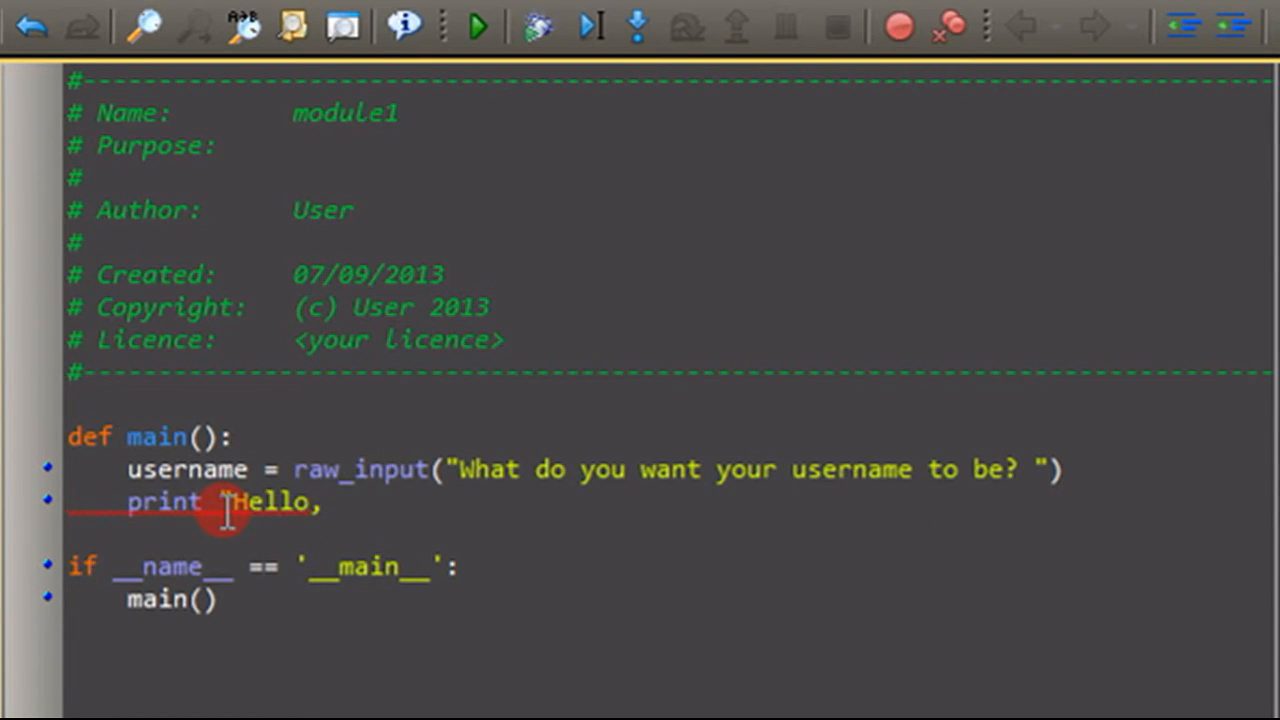
mouse_move(224, 504)
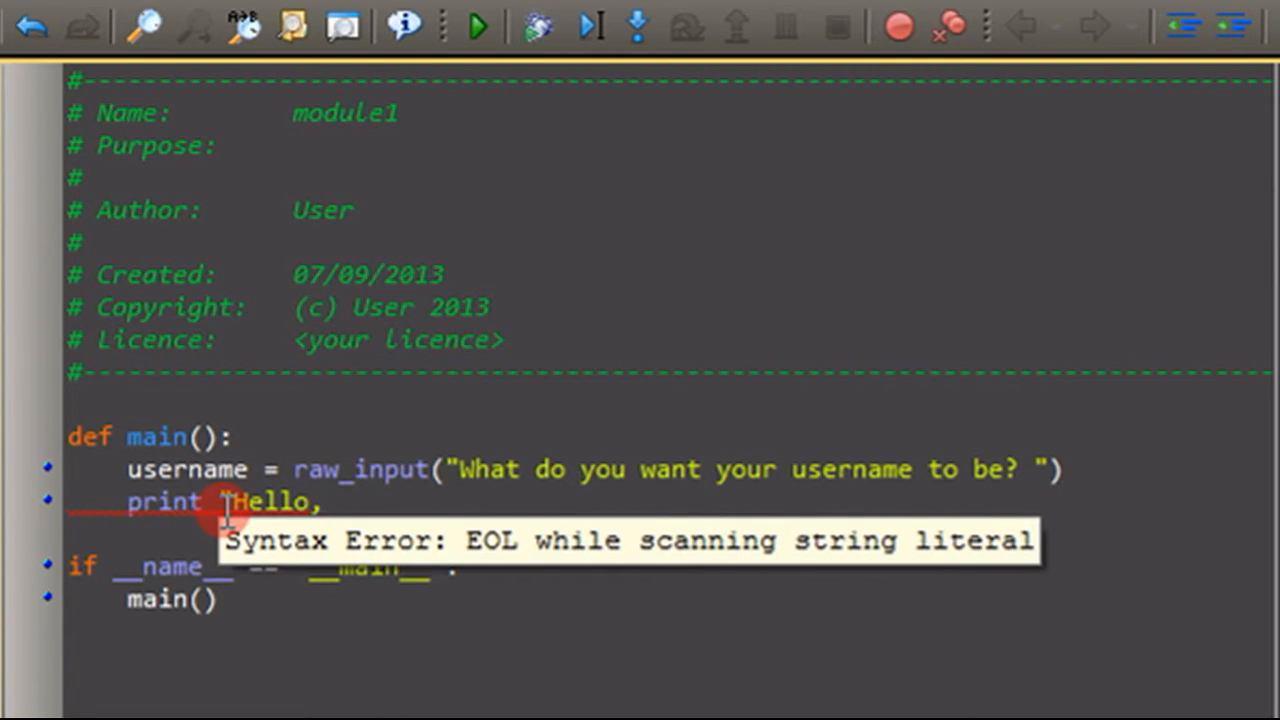
text(" ")
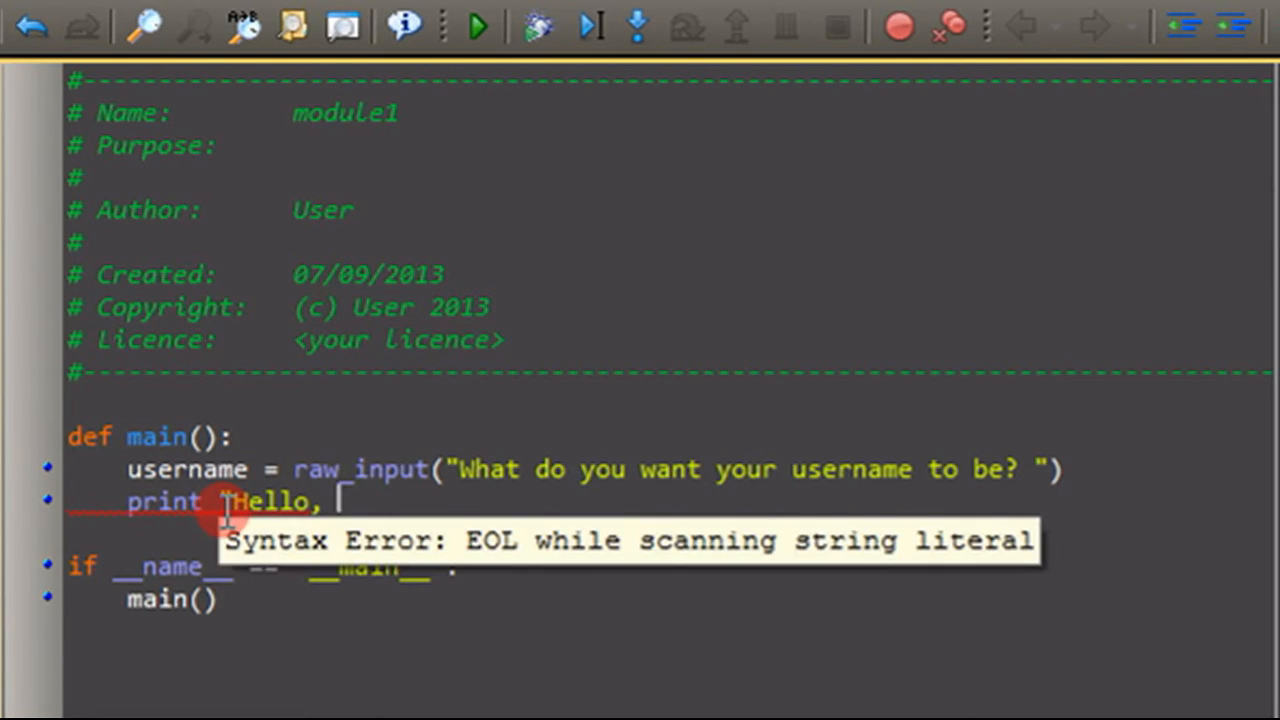
text(")
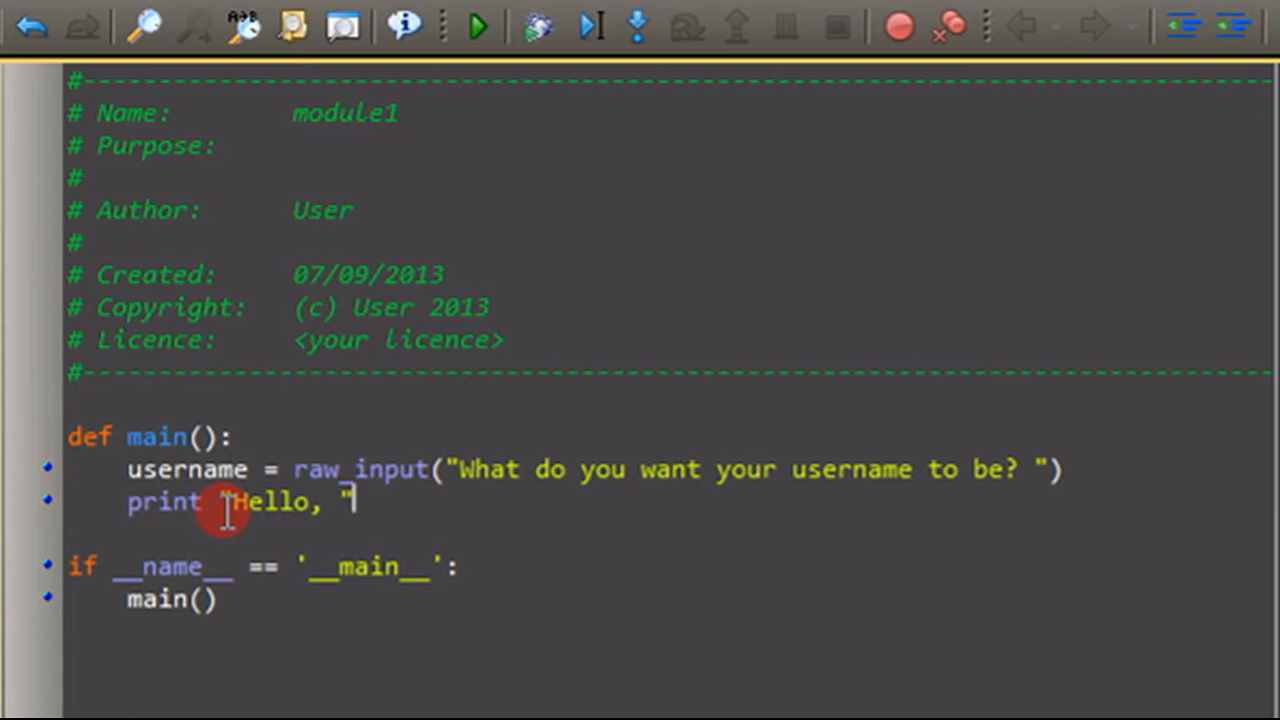
text(,)
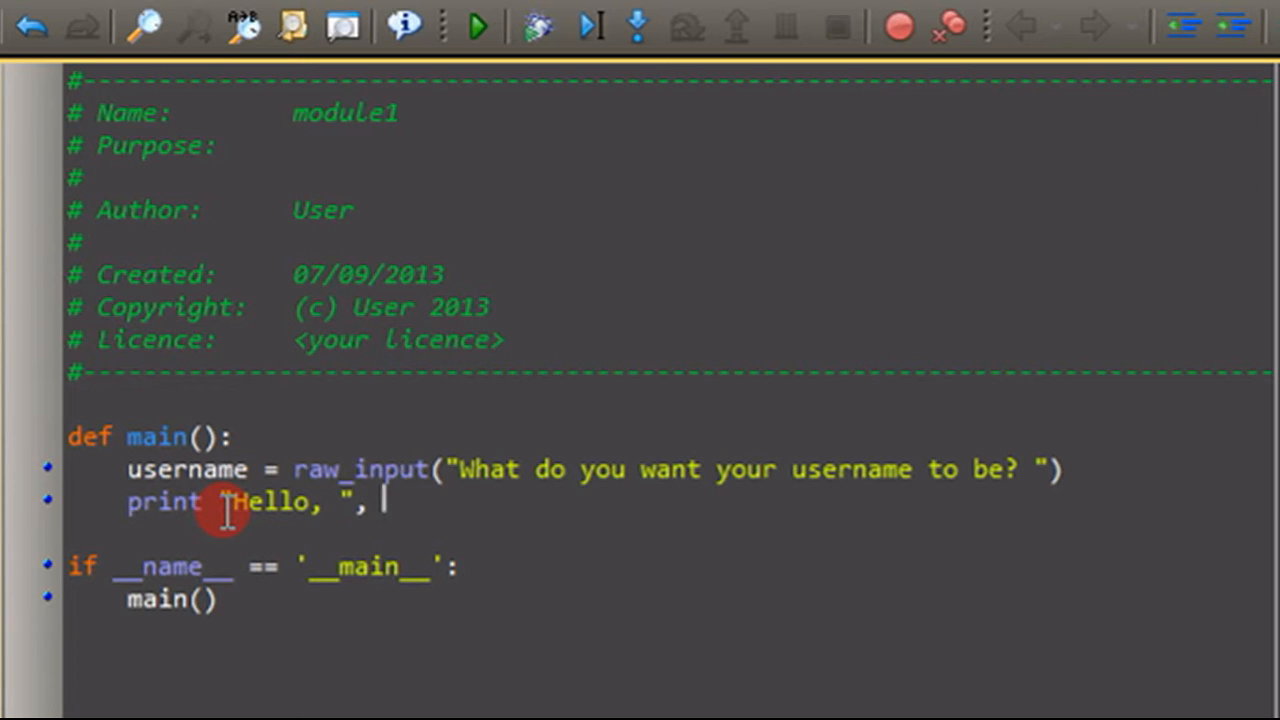
text(username)
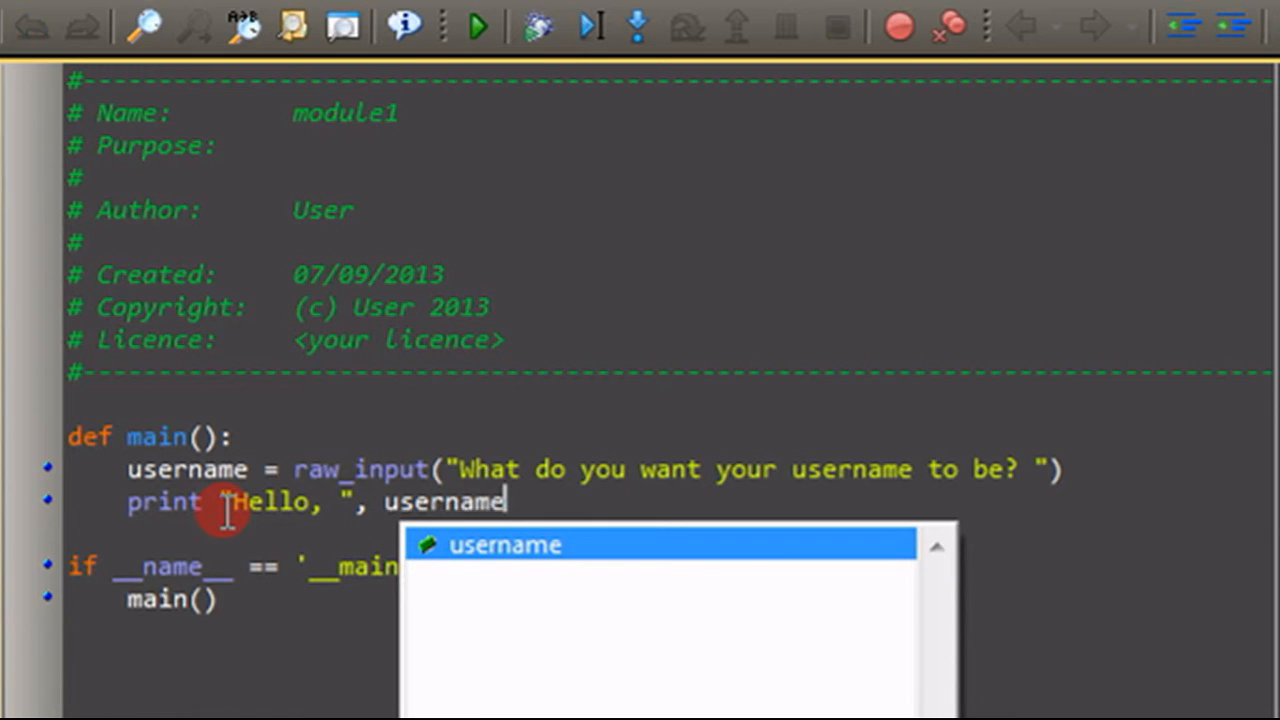
text(,)
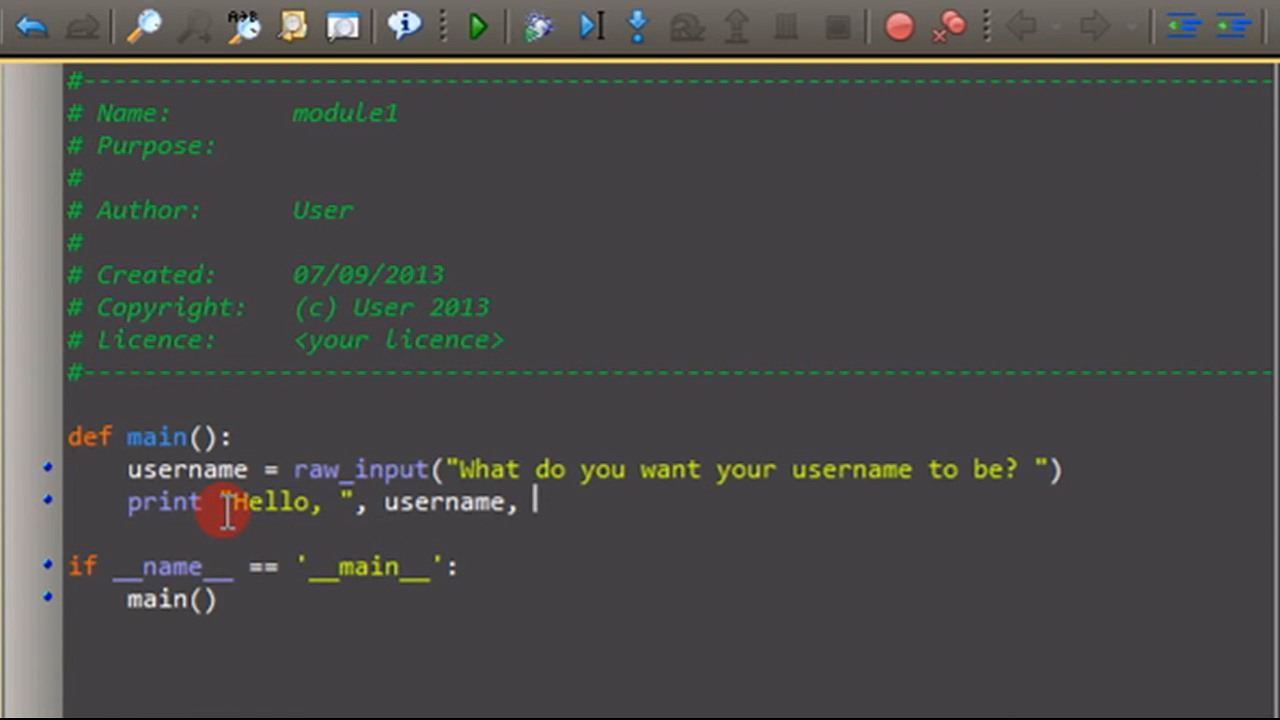
text("")
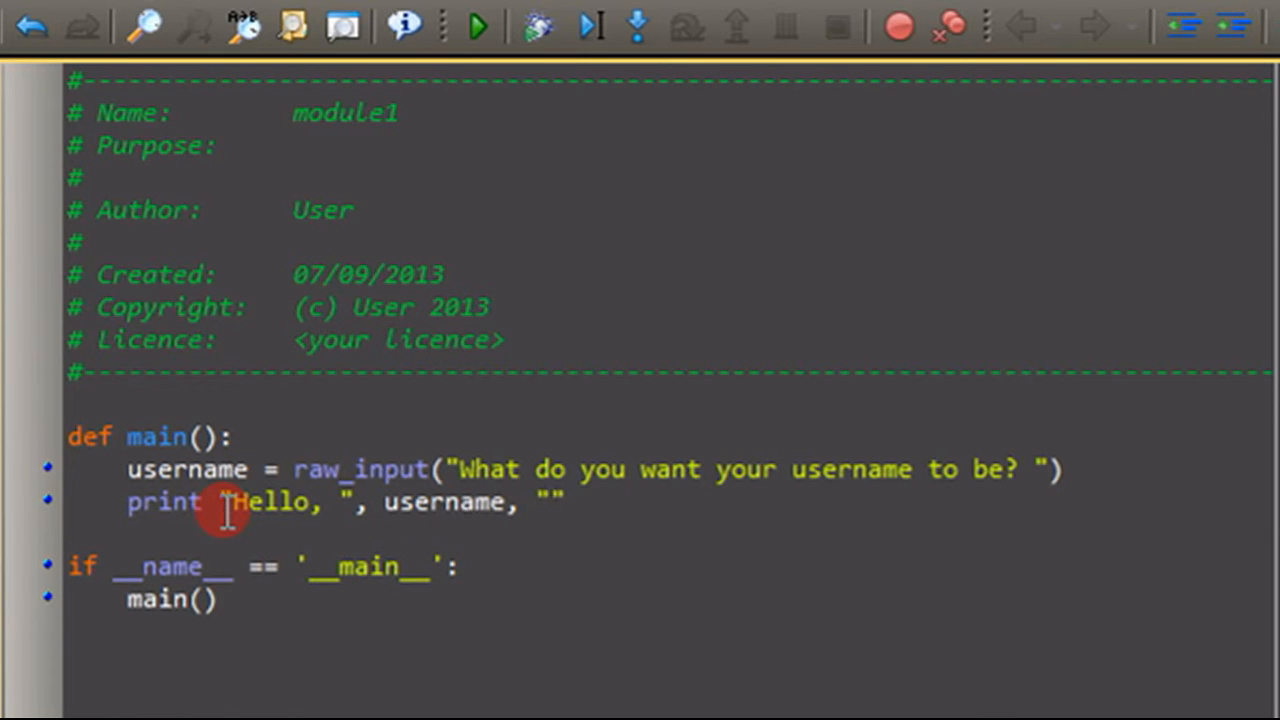
text(!)
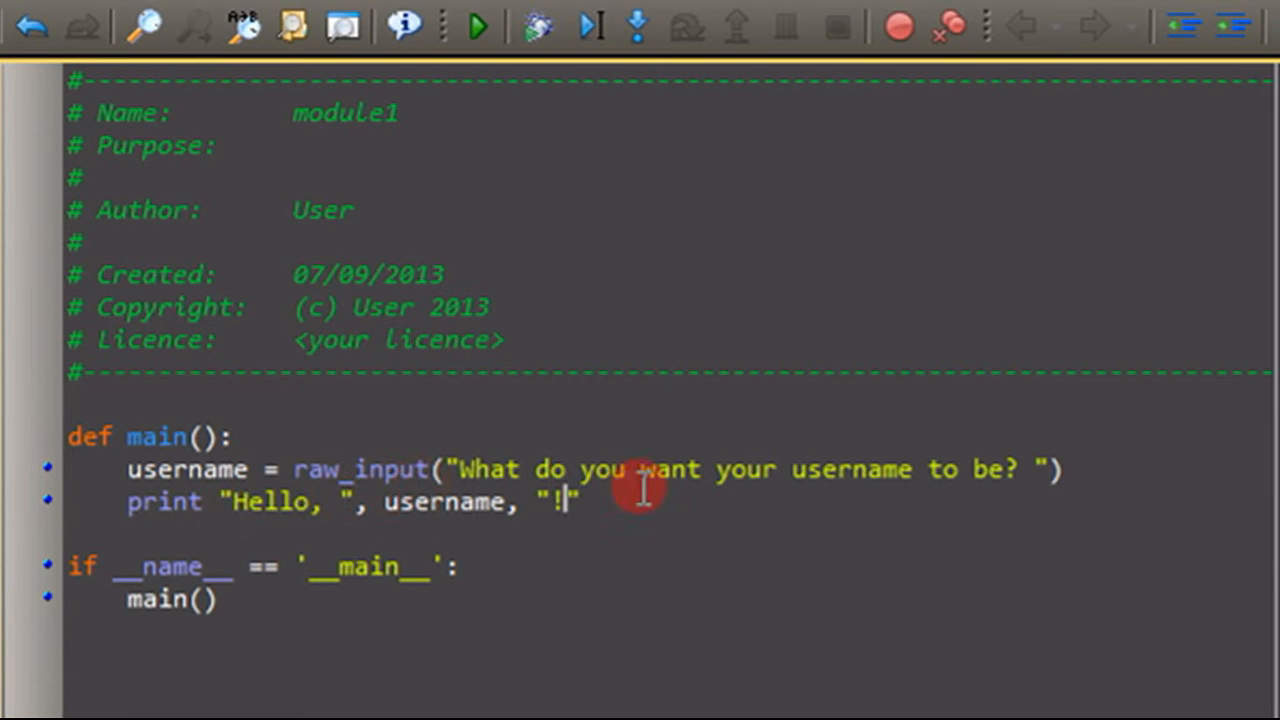
mouse_move(360, 500)
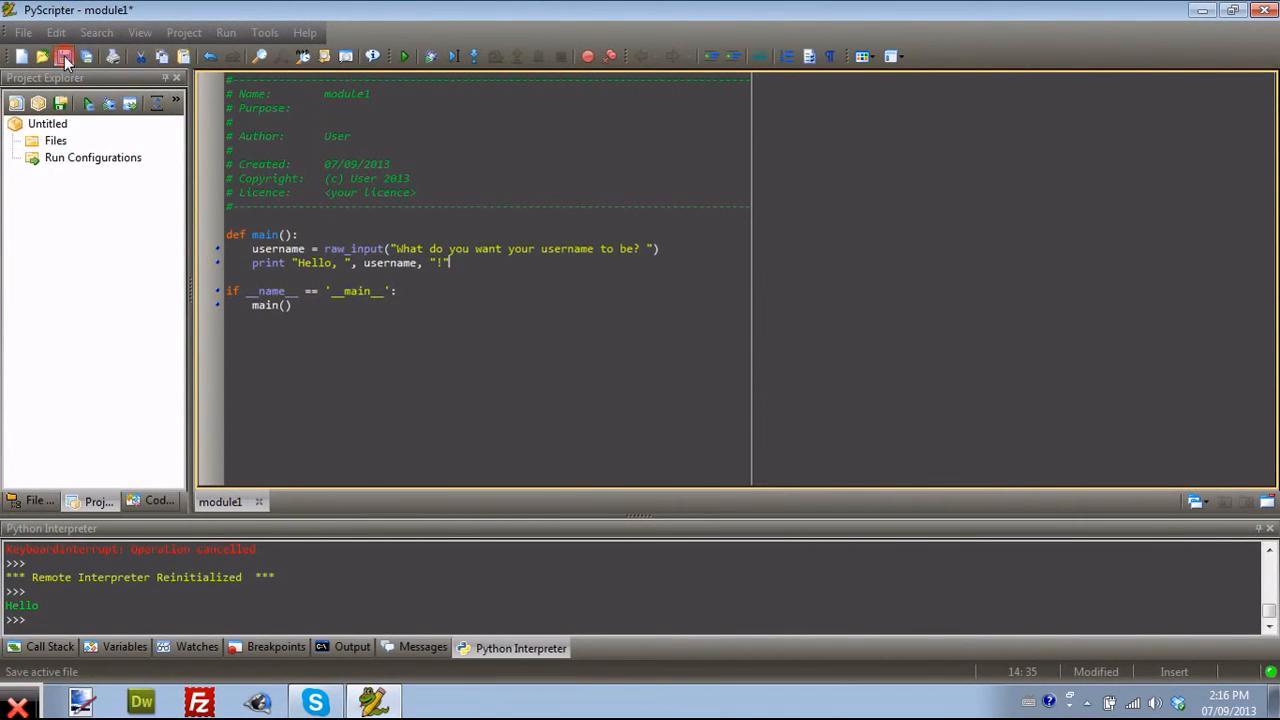
Step: Save as variables.py, run it and answer the prompt with an AcademicPr... username
click(64, 56)
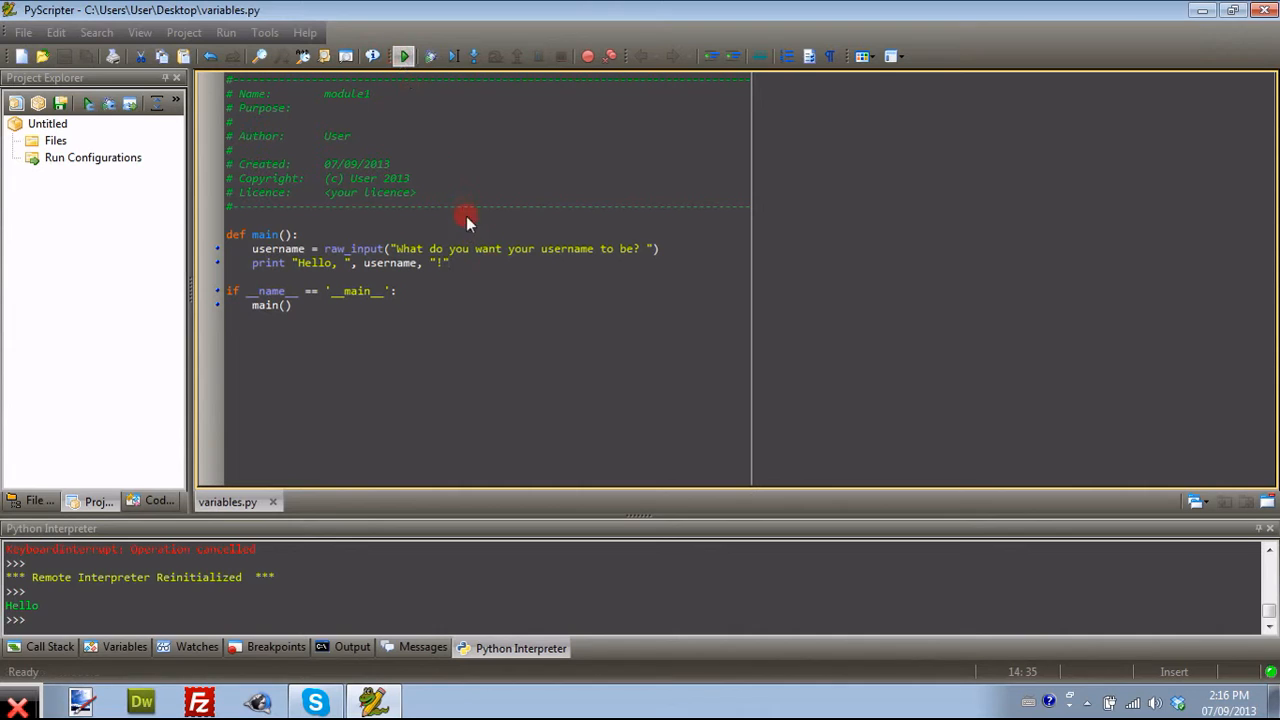
click(404, 56)
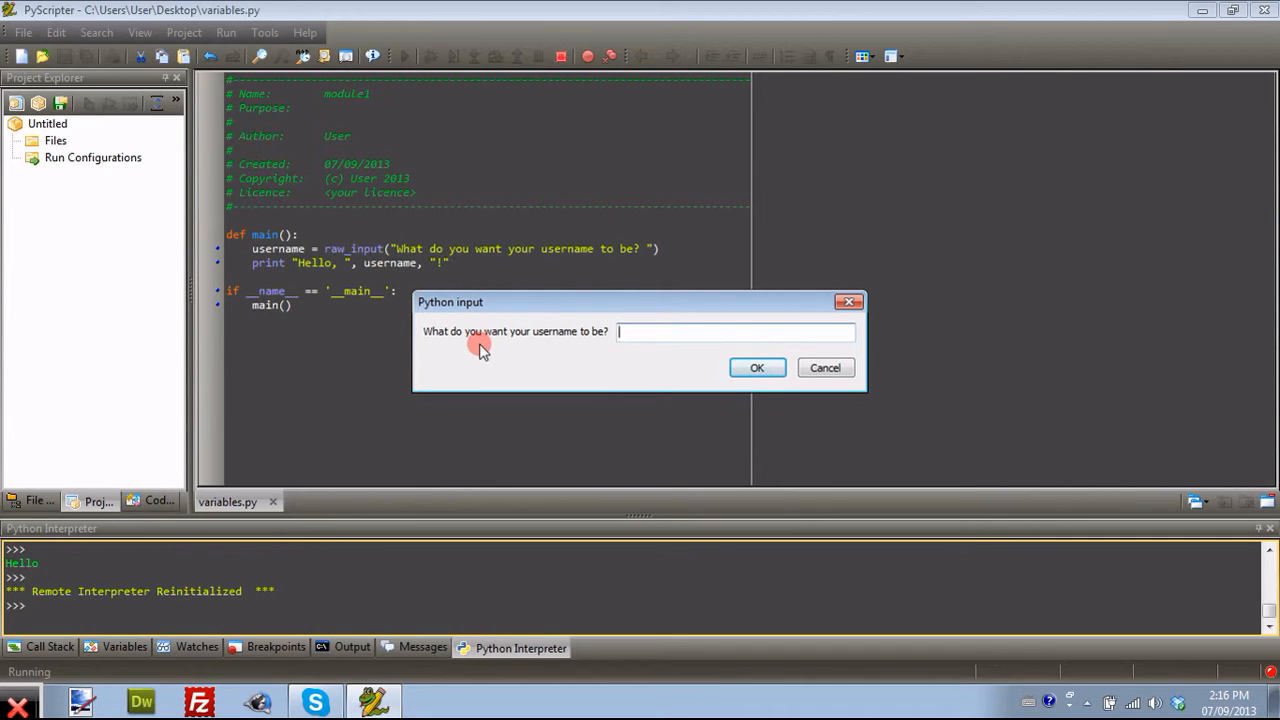
text(AcademicPr)
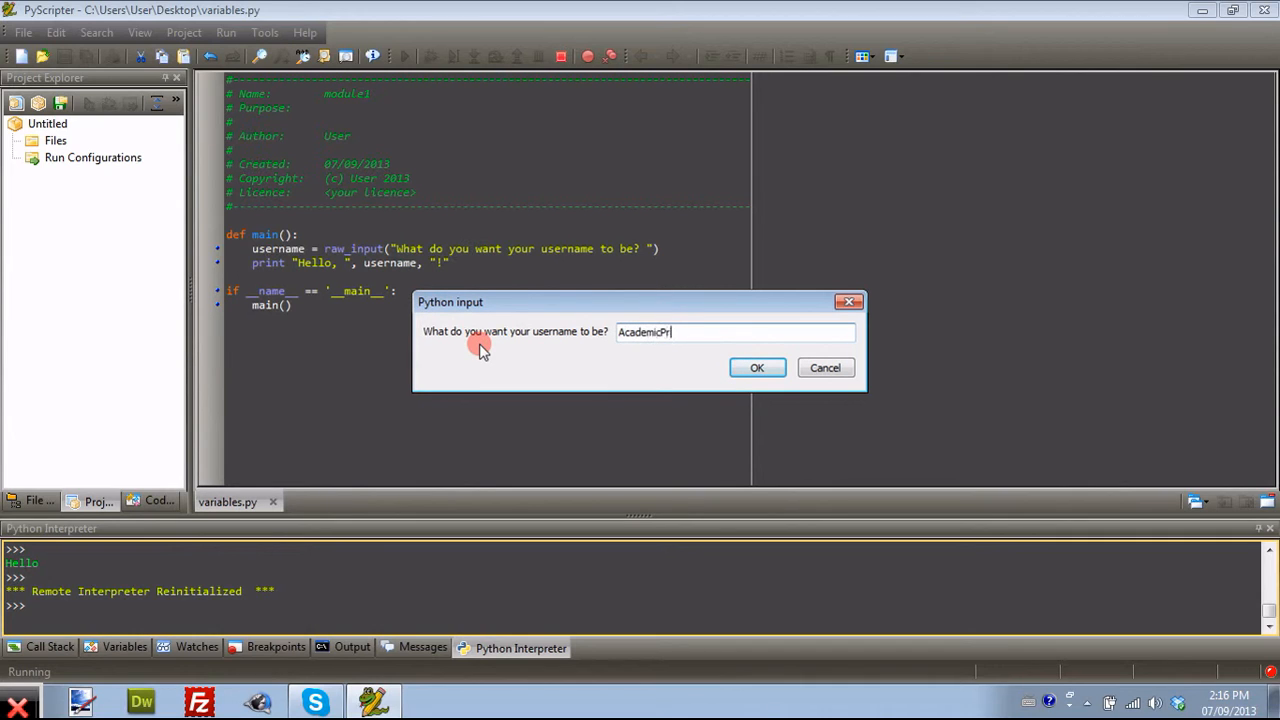
click(756, 368)
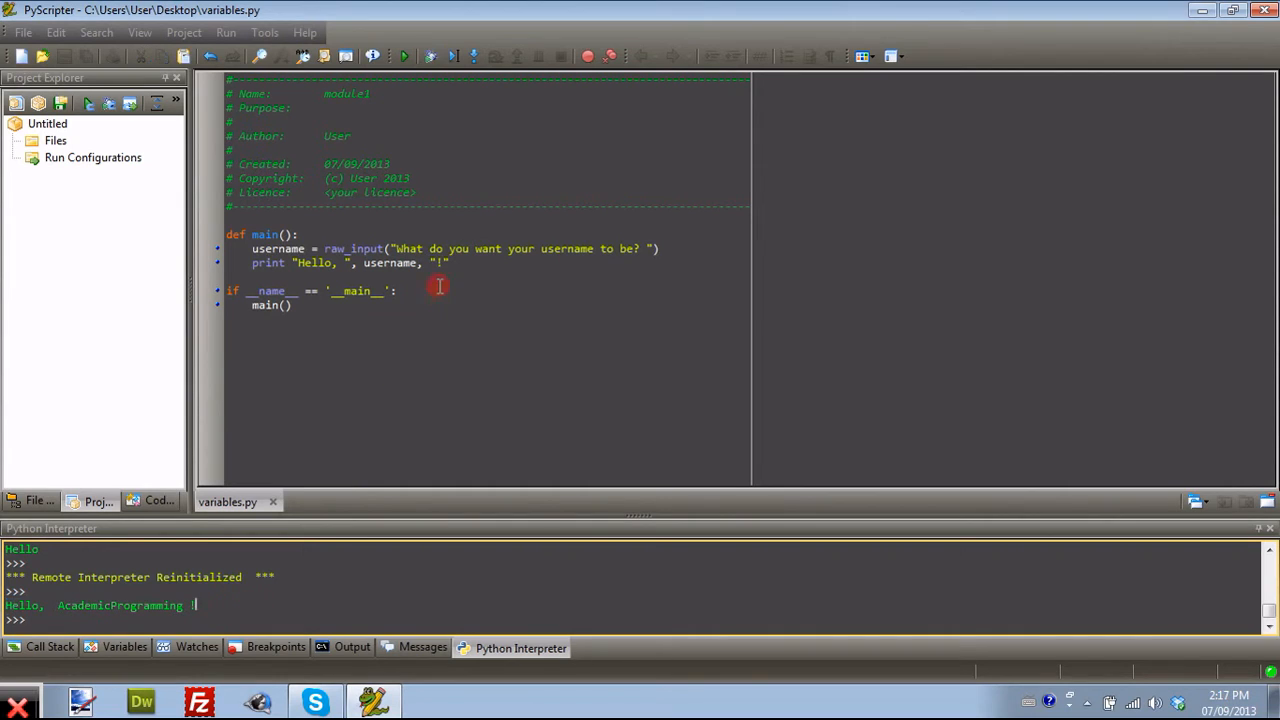
mouse_move(438, 276)
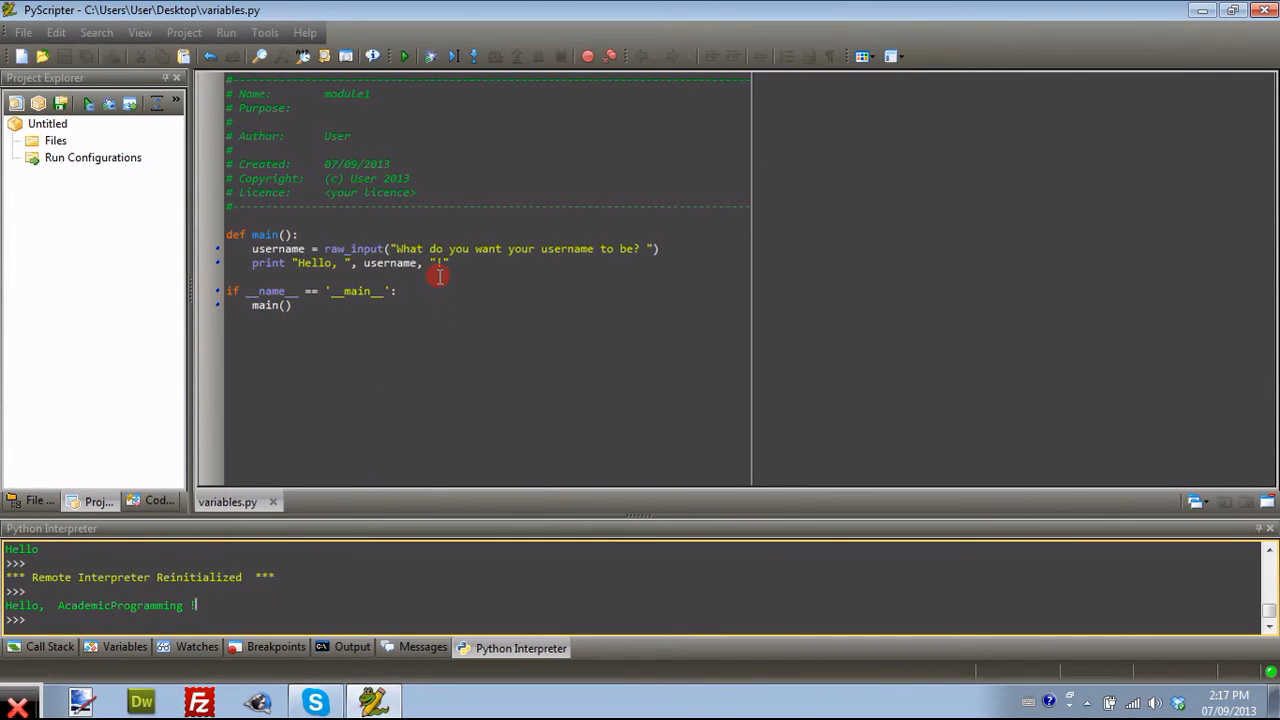
mouse_move(52, 604)
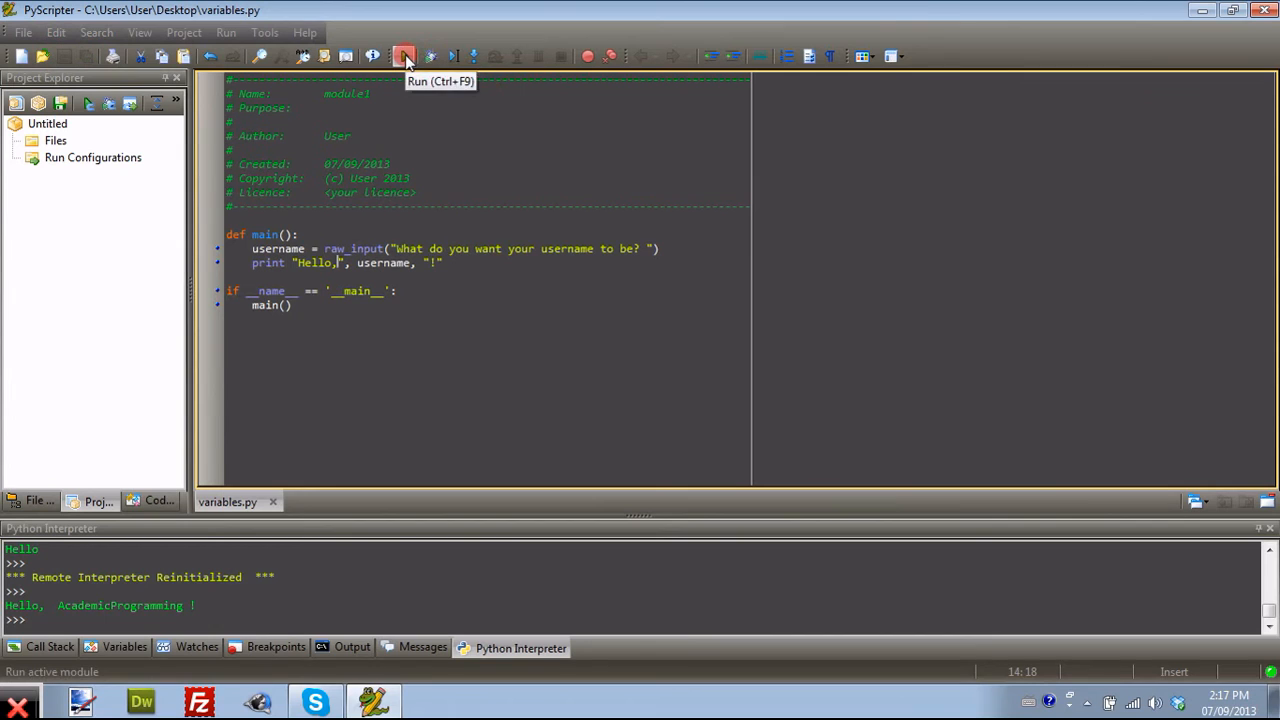
Step: Rerun the script and enter AcademicPro... to get "Hello, AcademicProgramming !"
click(404, 56)
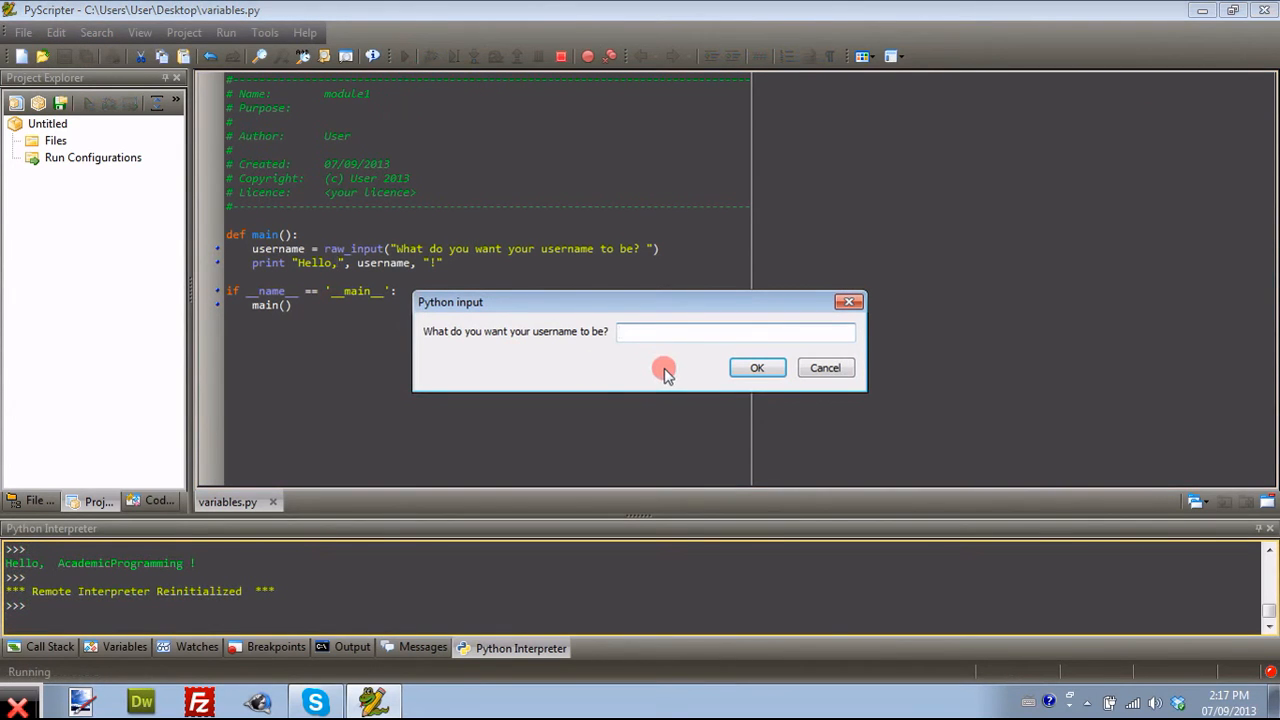
text(AcademicPro)
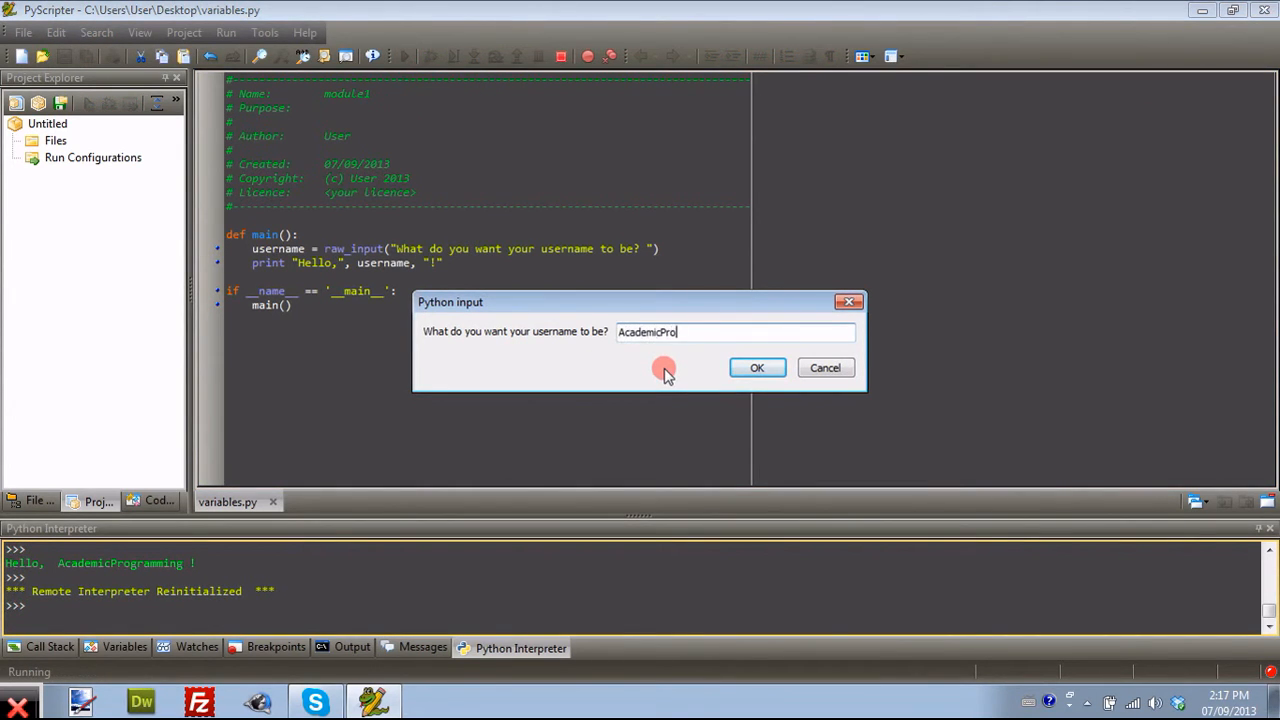
click(756, 368)
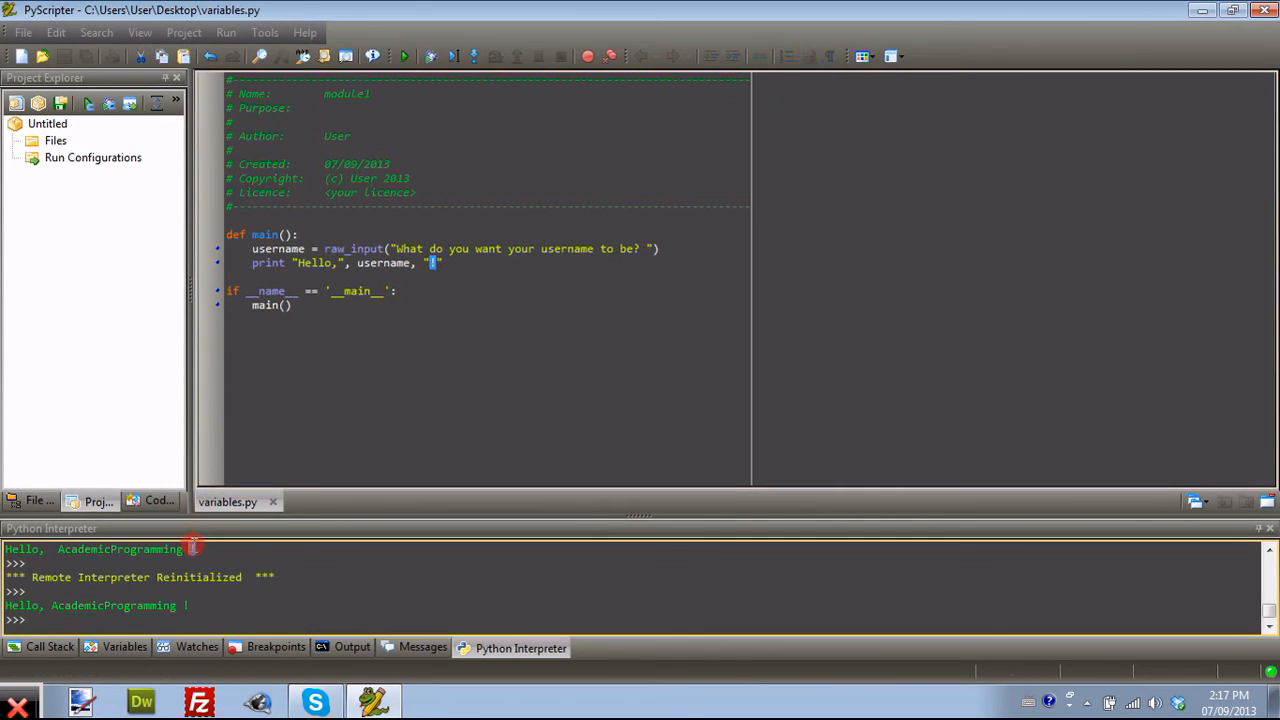
mouse_move(392, 356)
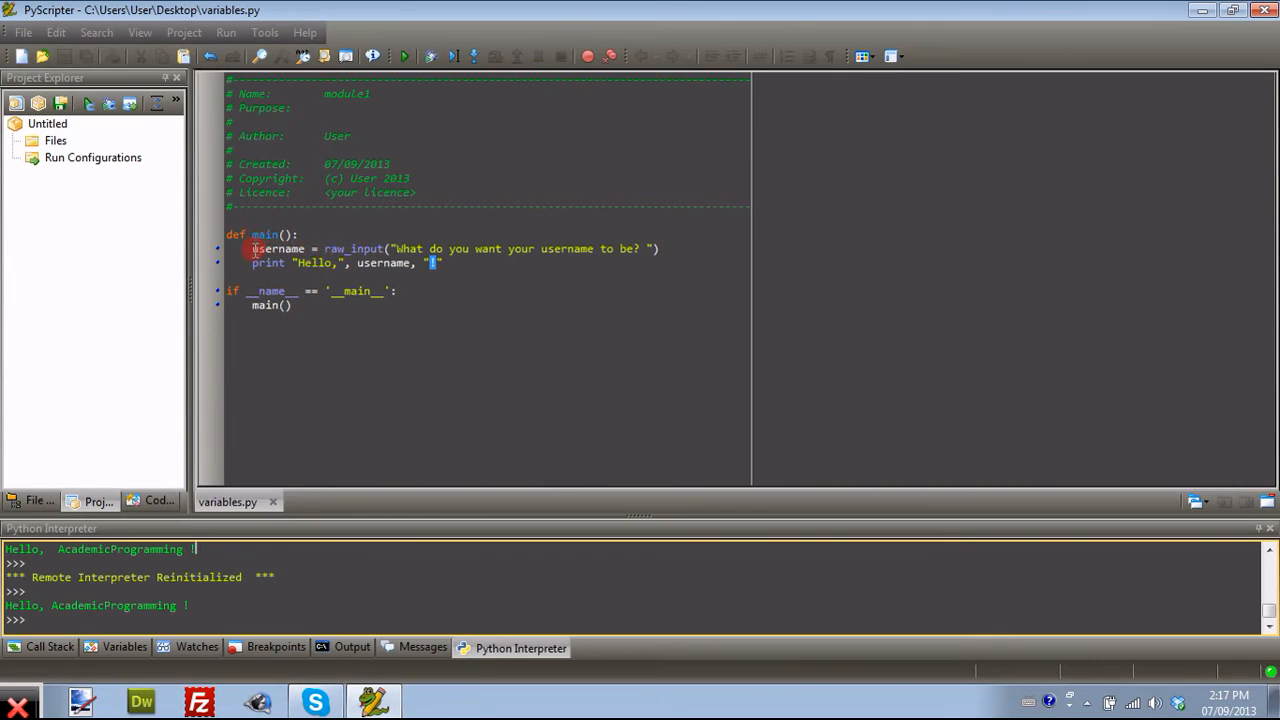
double_click(278, 248)
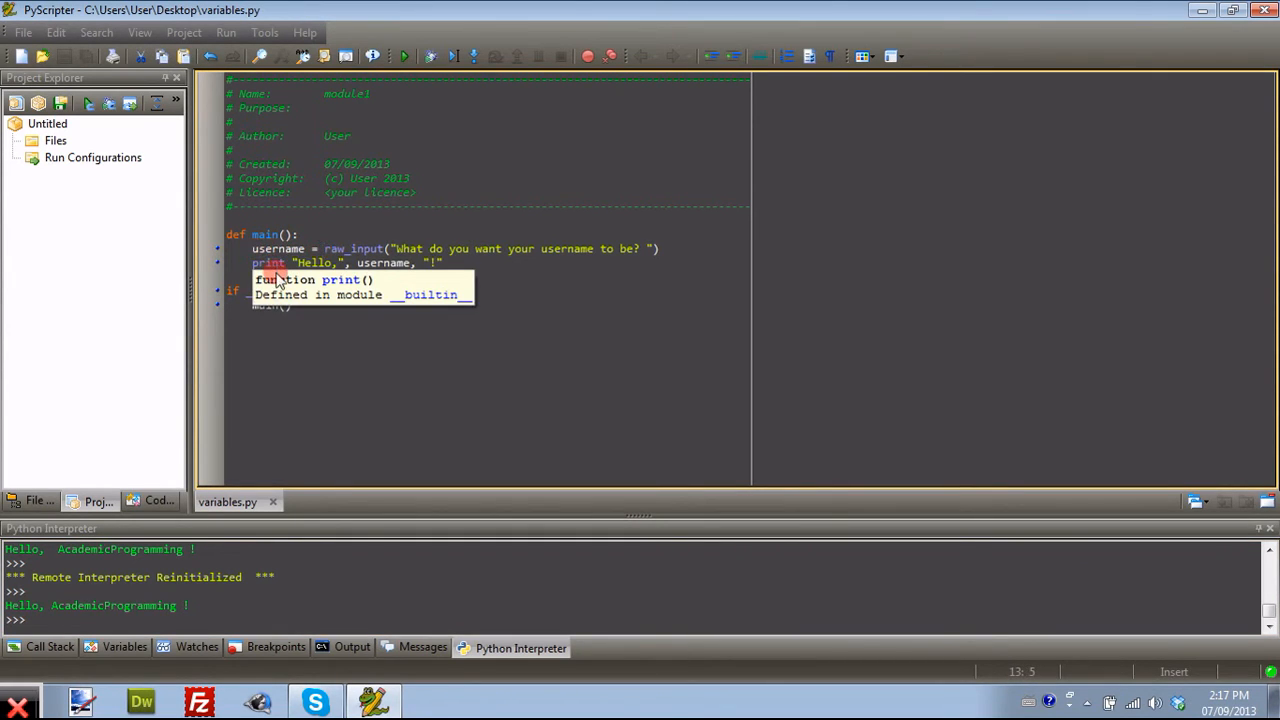
text(var)
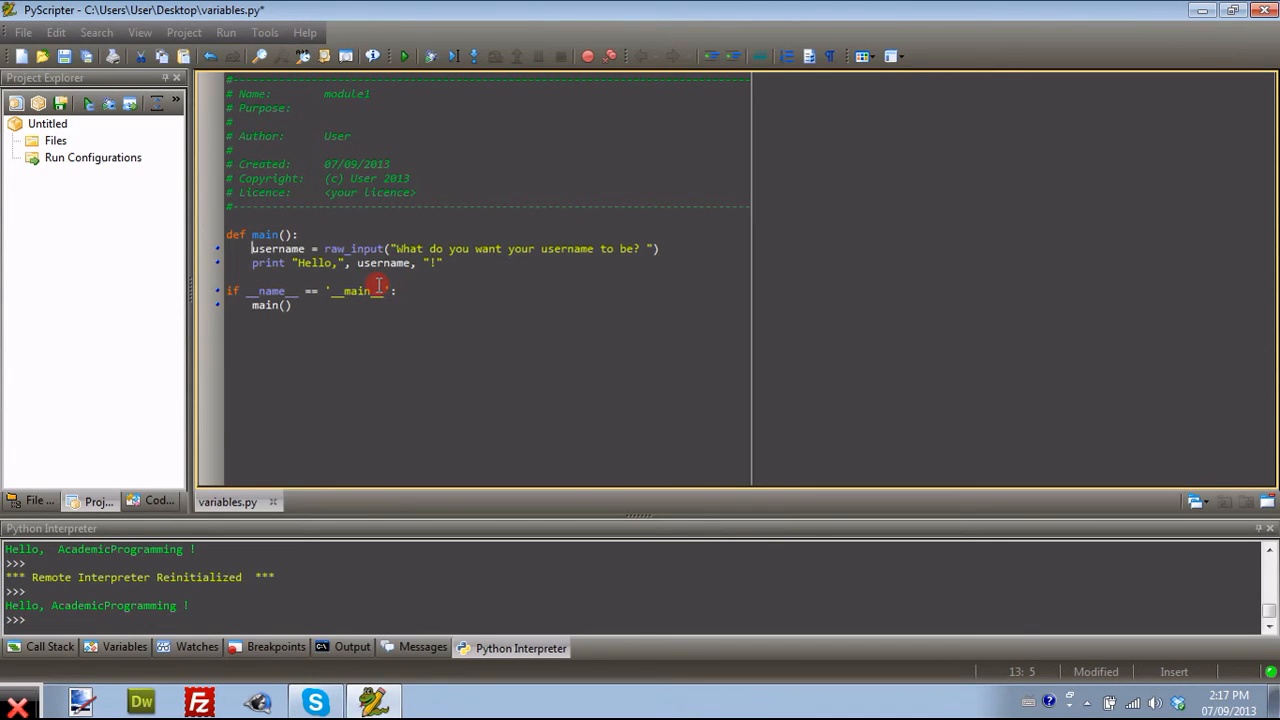
text(var)
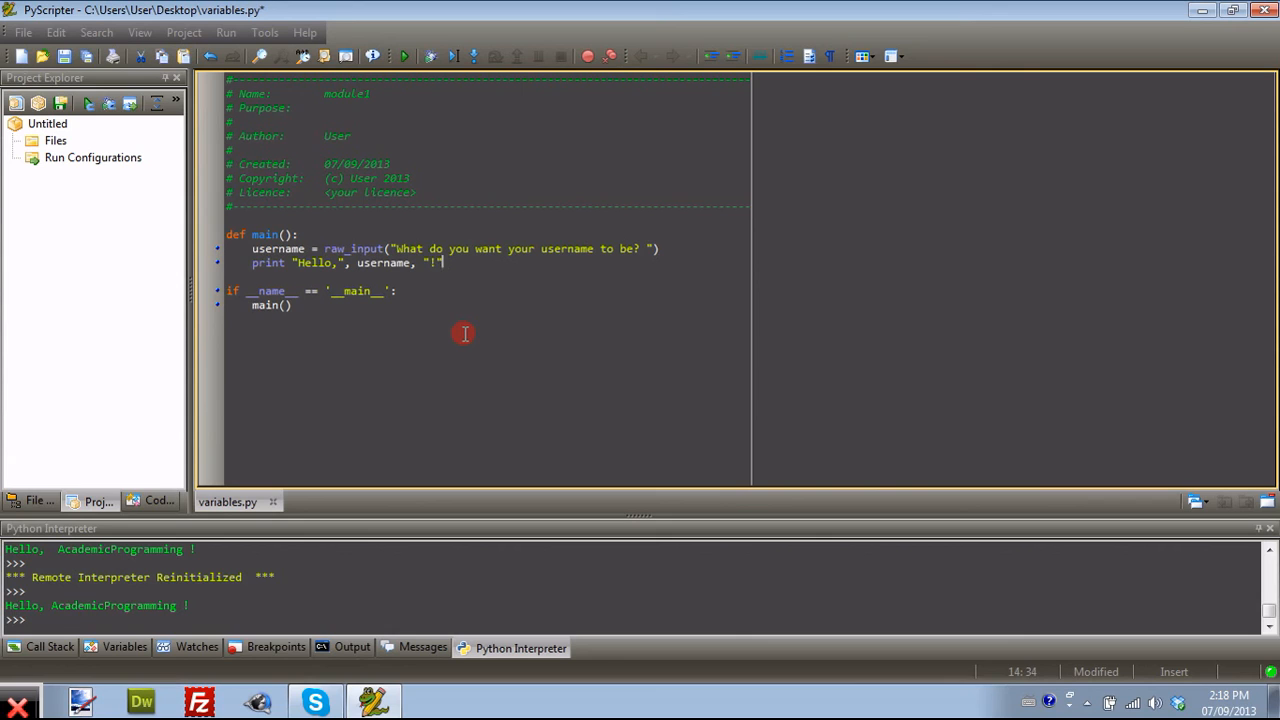
mouse_move(850, 548)
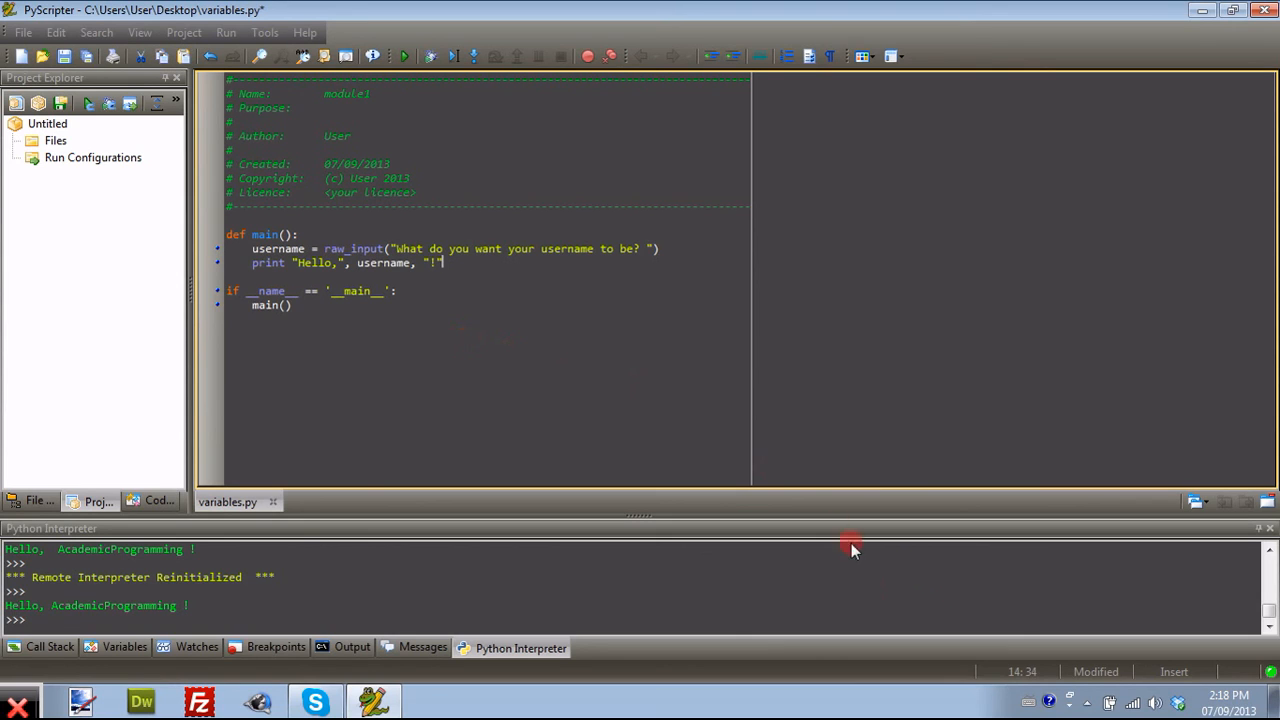